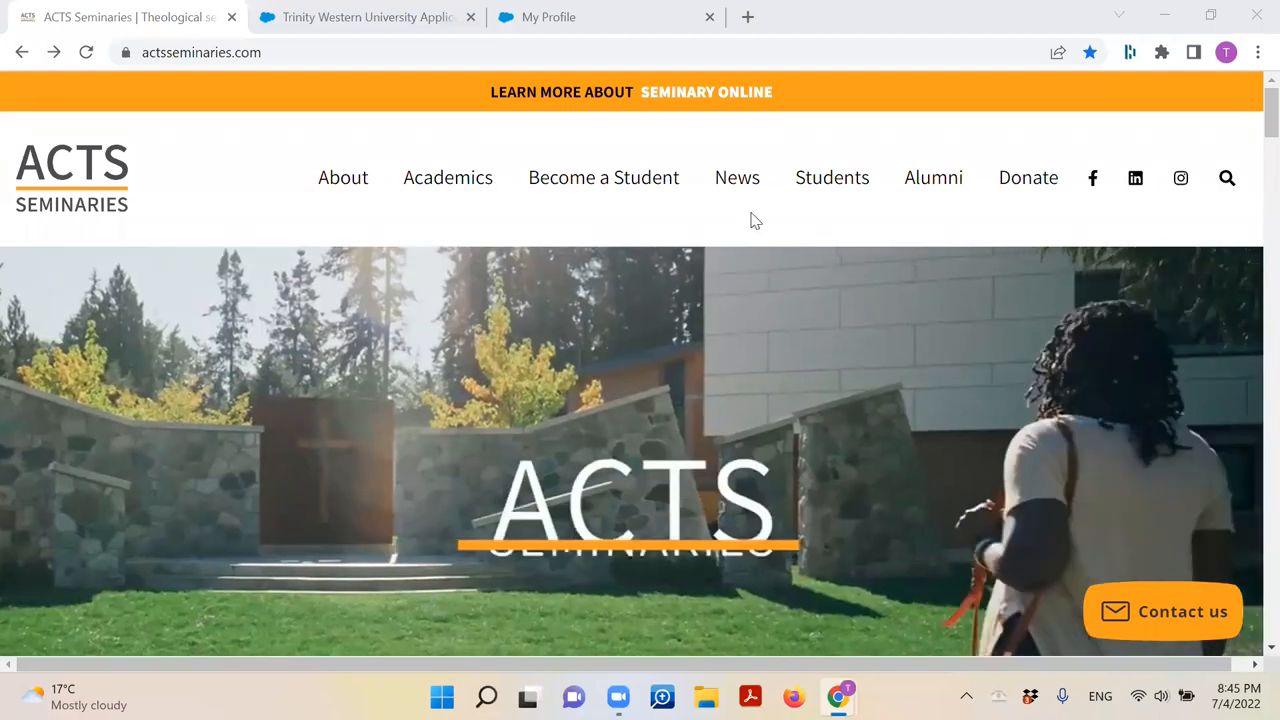
Go from Become a Student to the Apply page and bring Ready to Apply into view
left_click(200, 52)
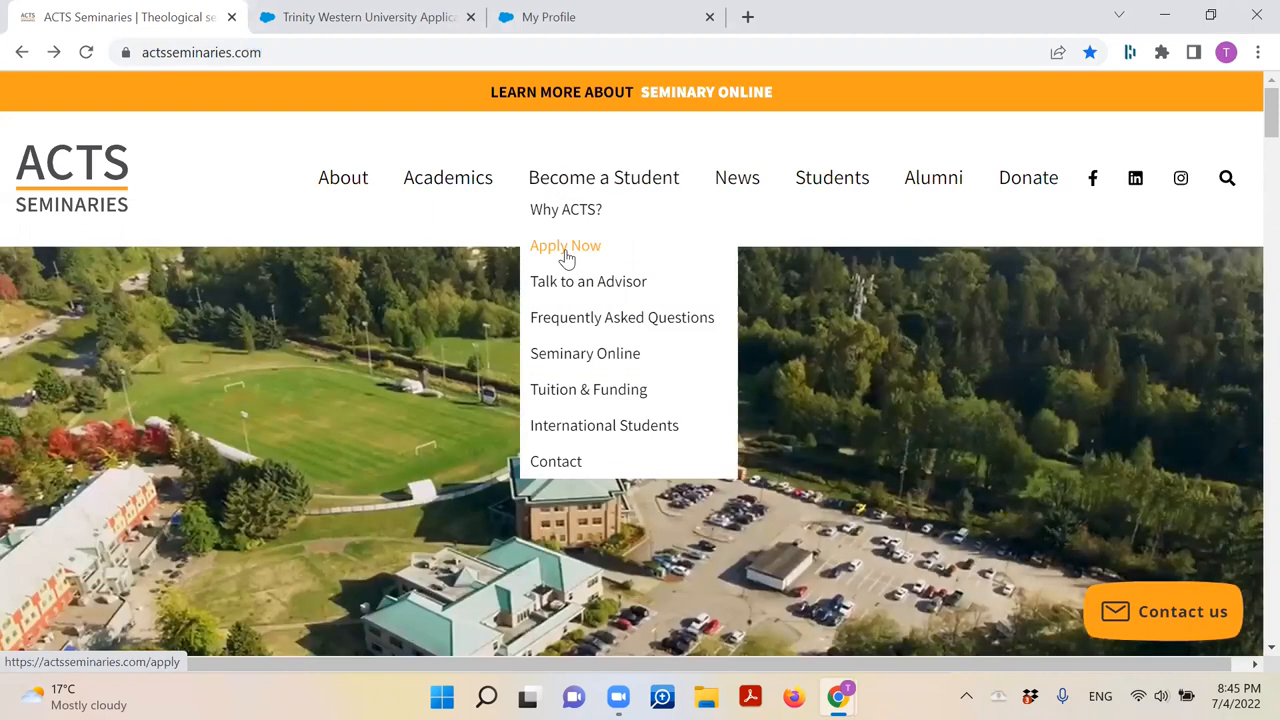
left_click(564, 244)
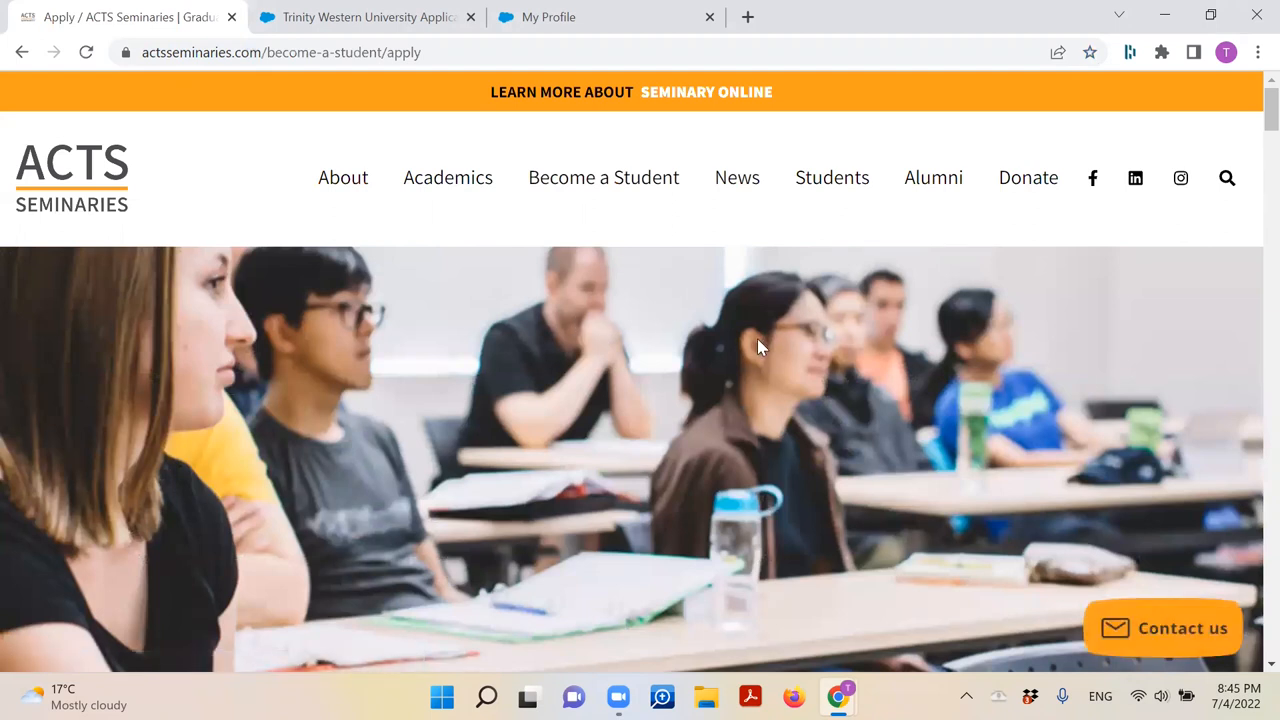
scroll("down", 3)
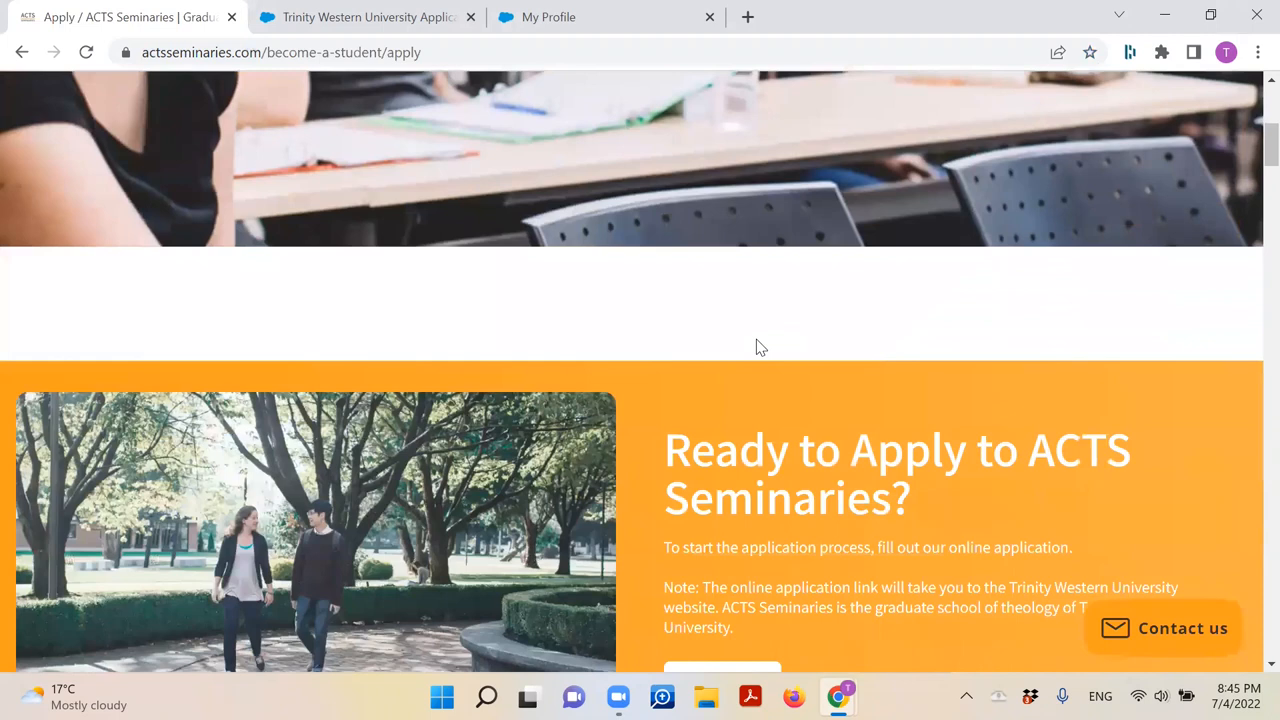
scroll("down", 3)
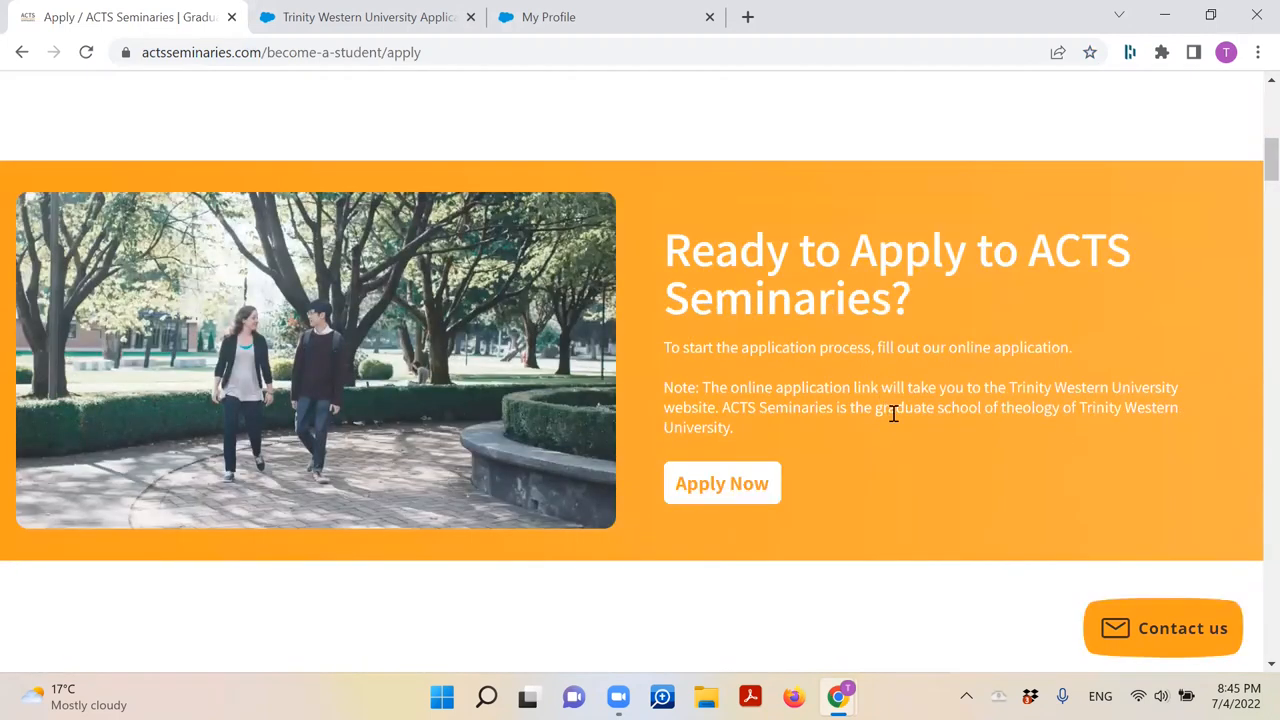
mouse_move(866, 432)
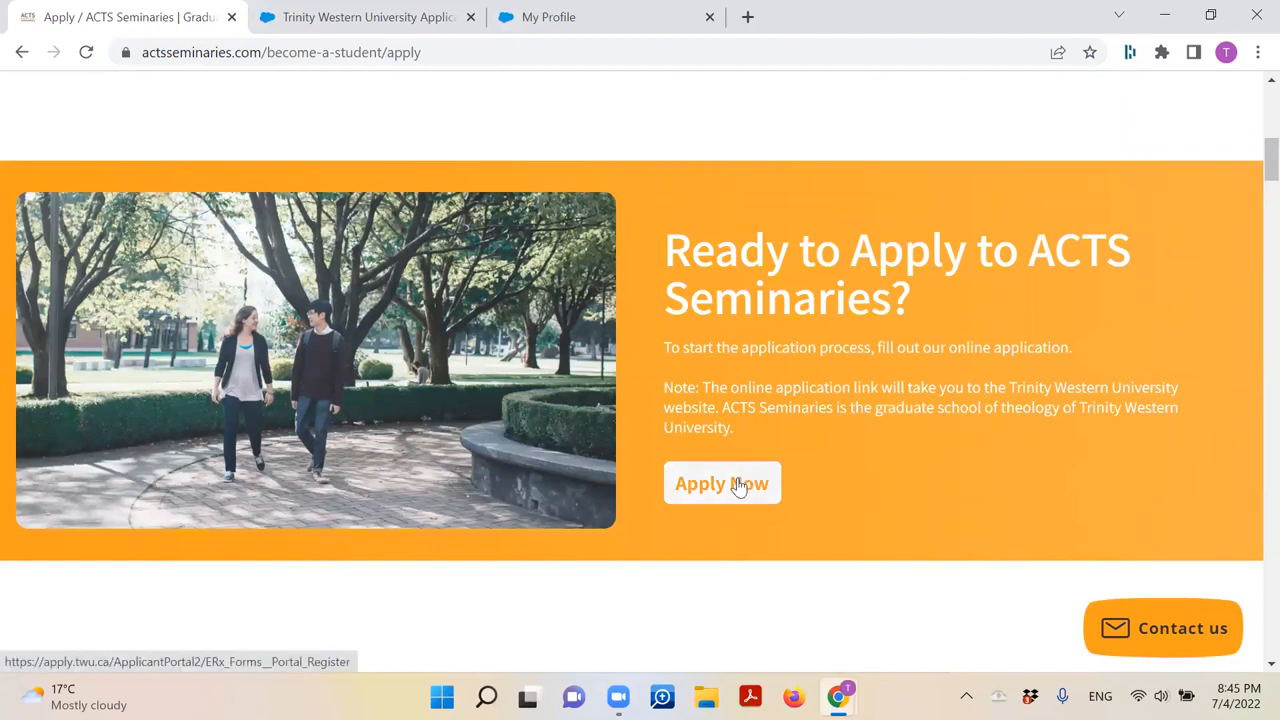
Start the online application, review the Registration Information form and register
left_click(722, 482)
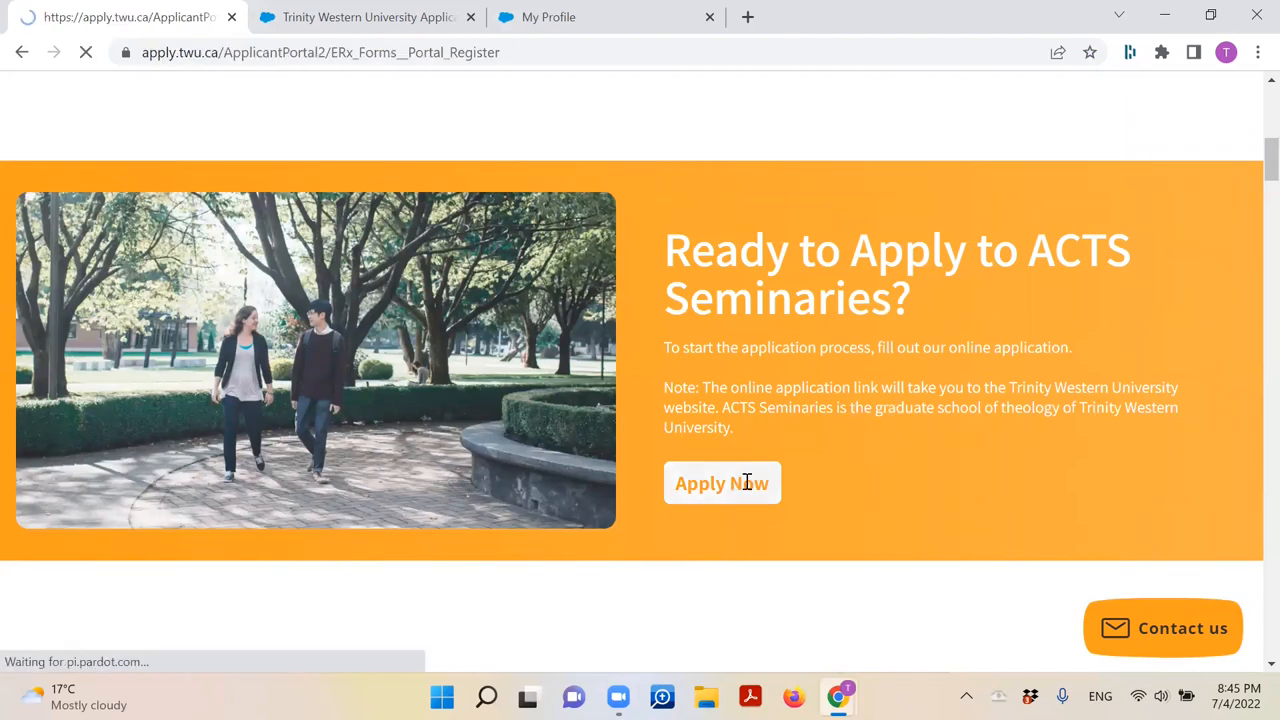
left_click(720, 482)
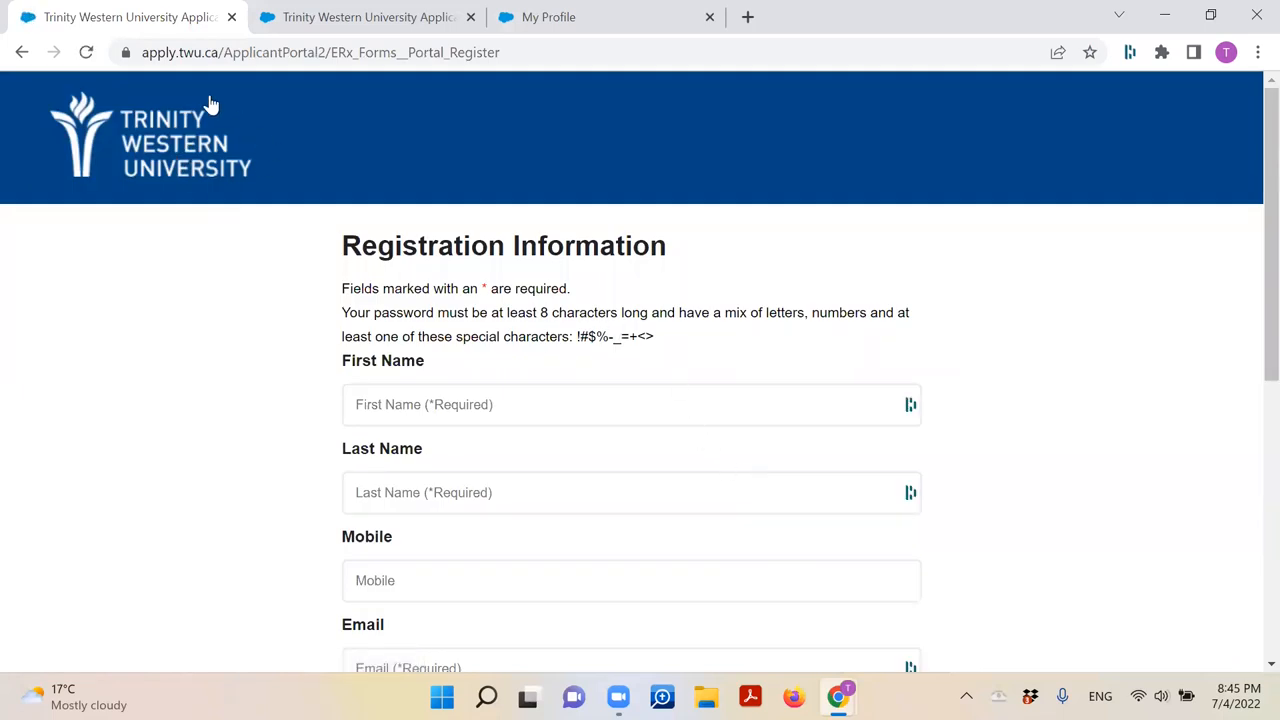
mouse_move(280, 112)
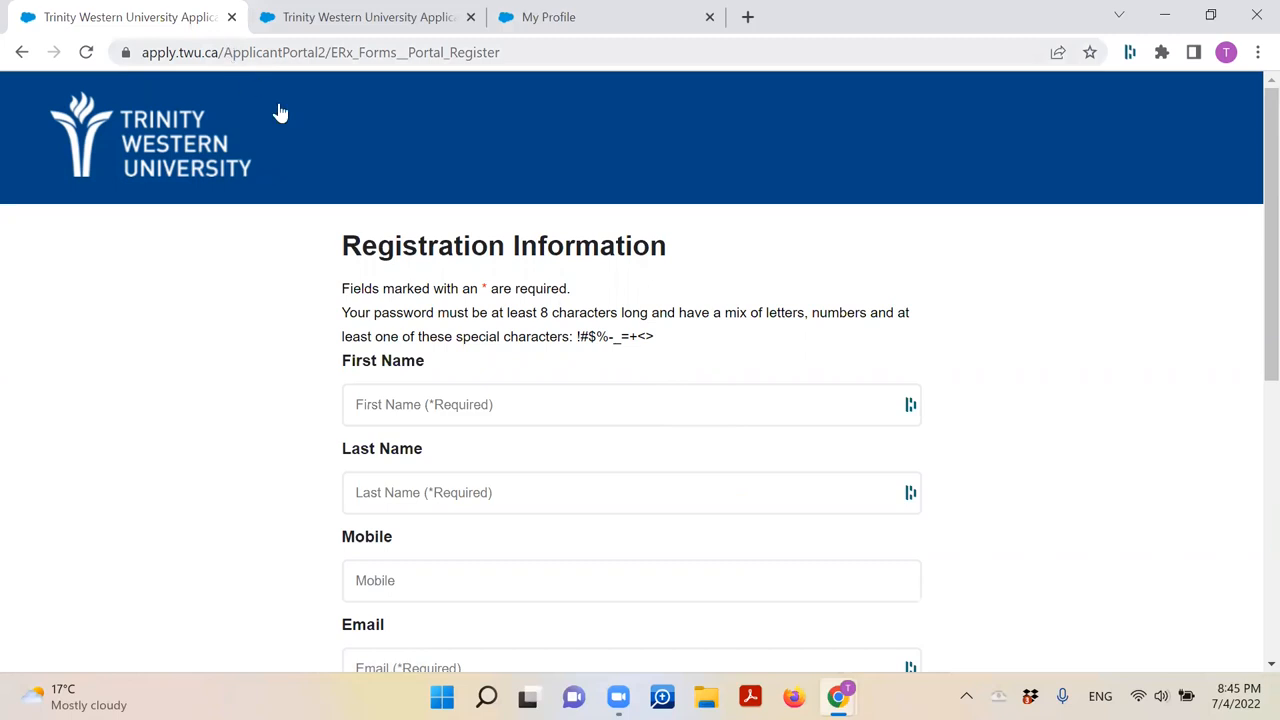
mouse_move(340, 168)
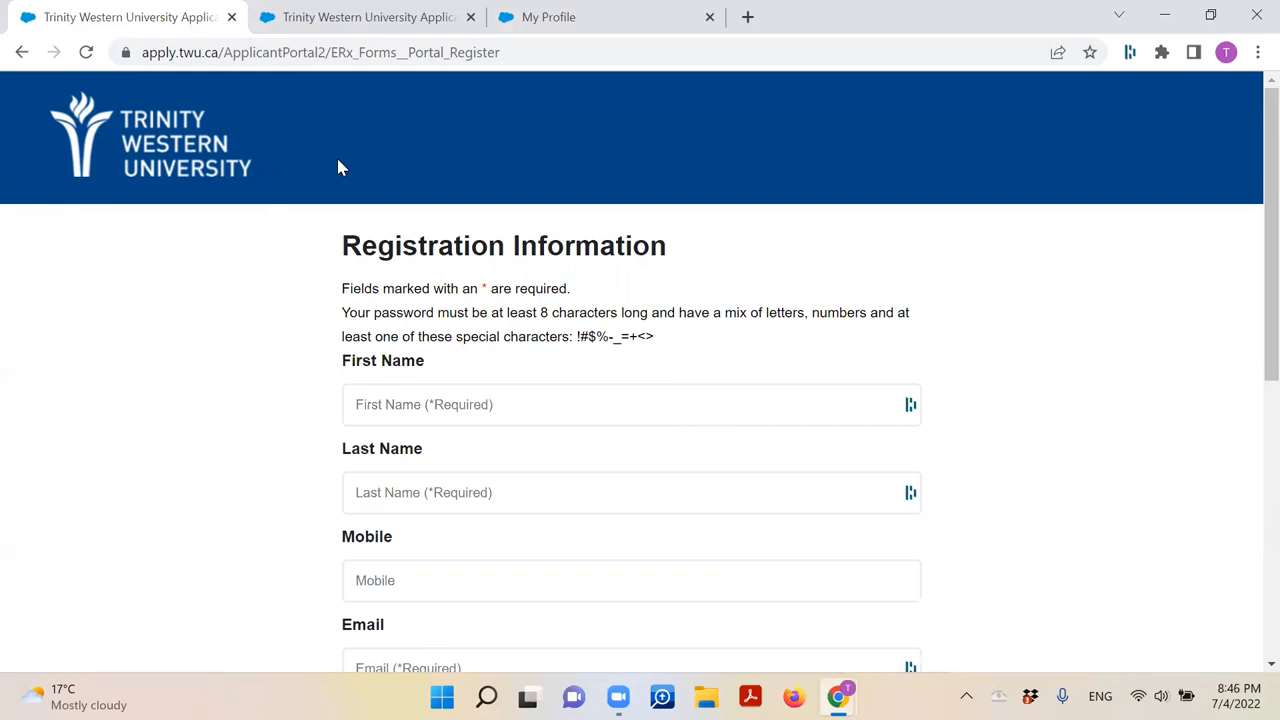
mouse_move(396, 220)
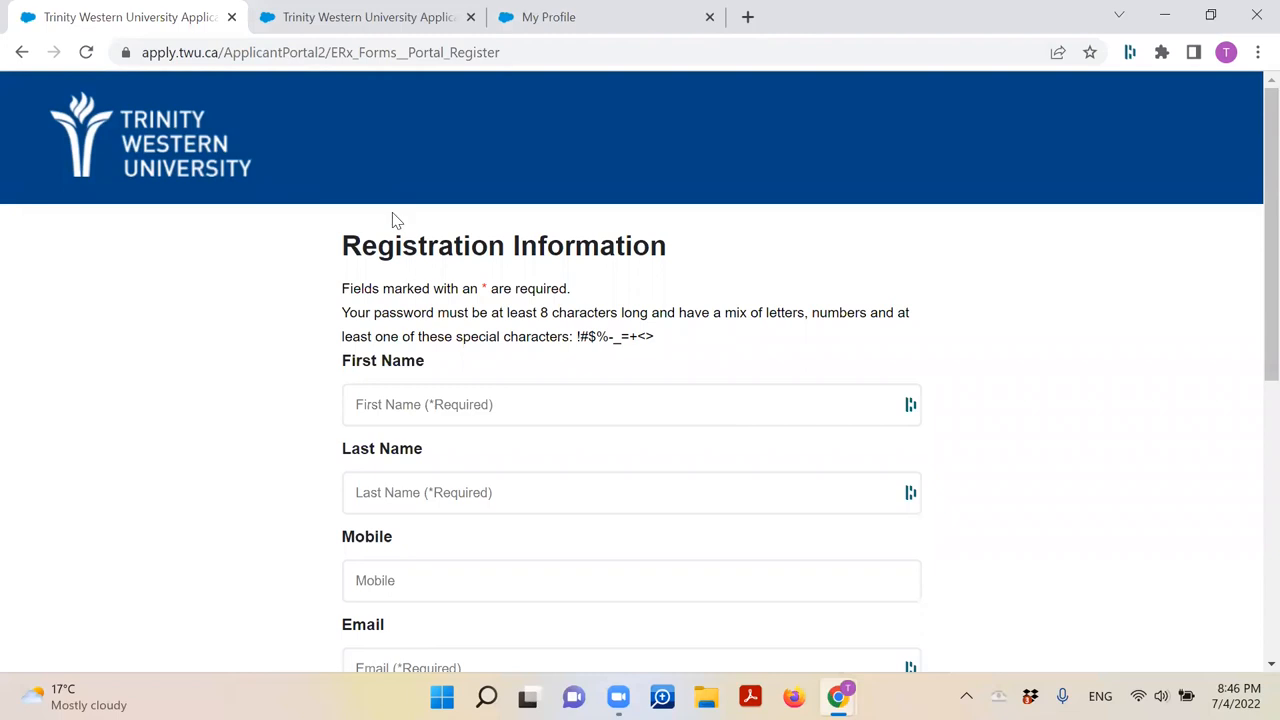
scroll("down", 3)
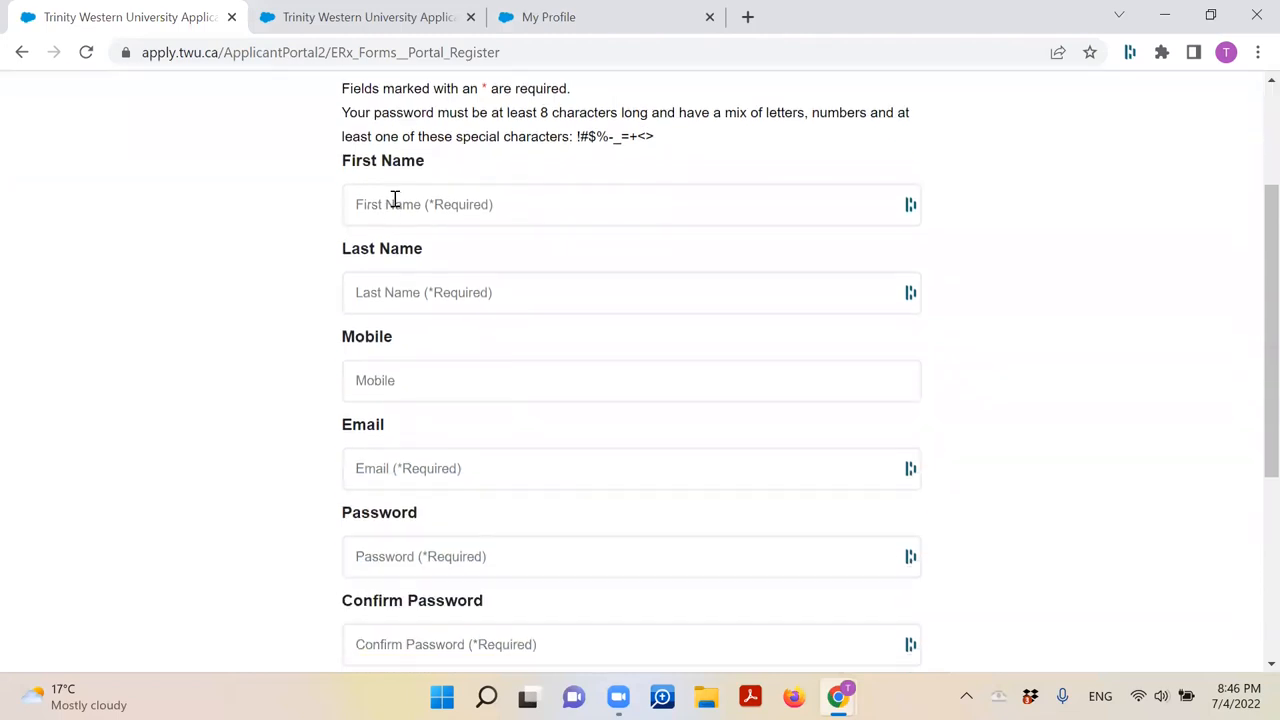
scroll("down", 3)
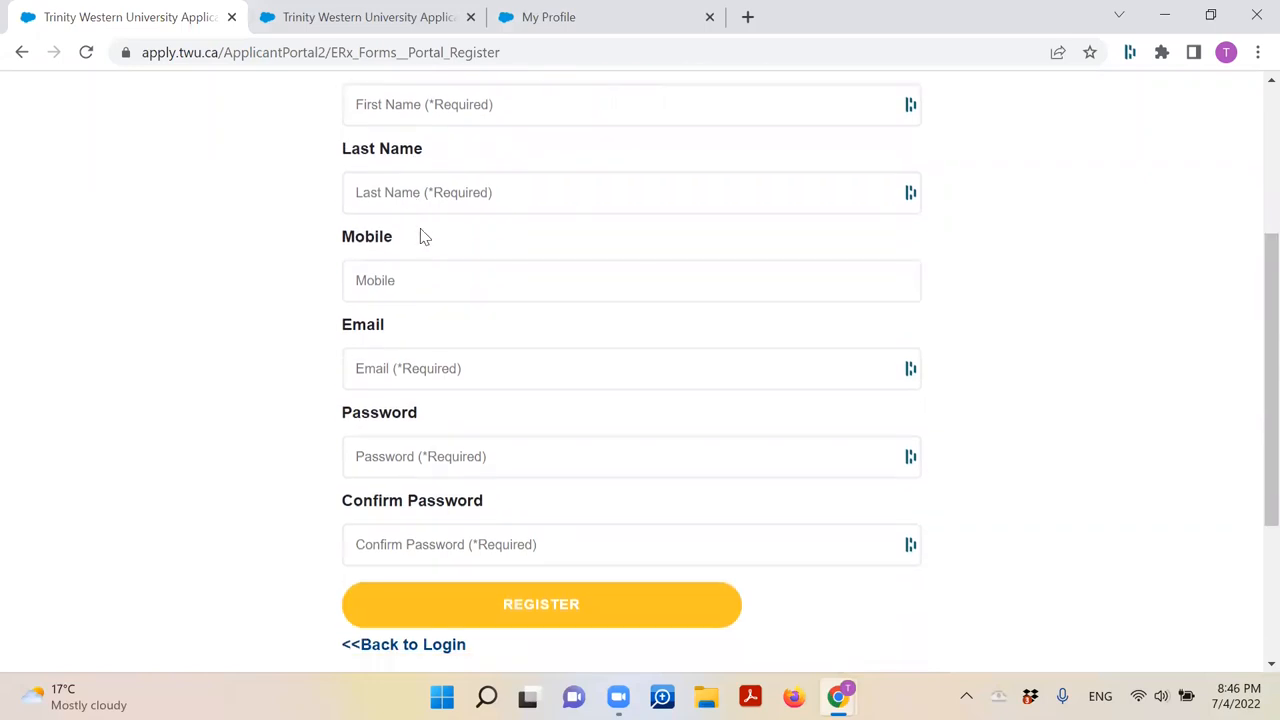
scroll("down", 3)
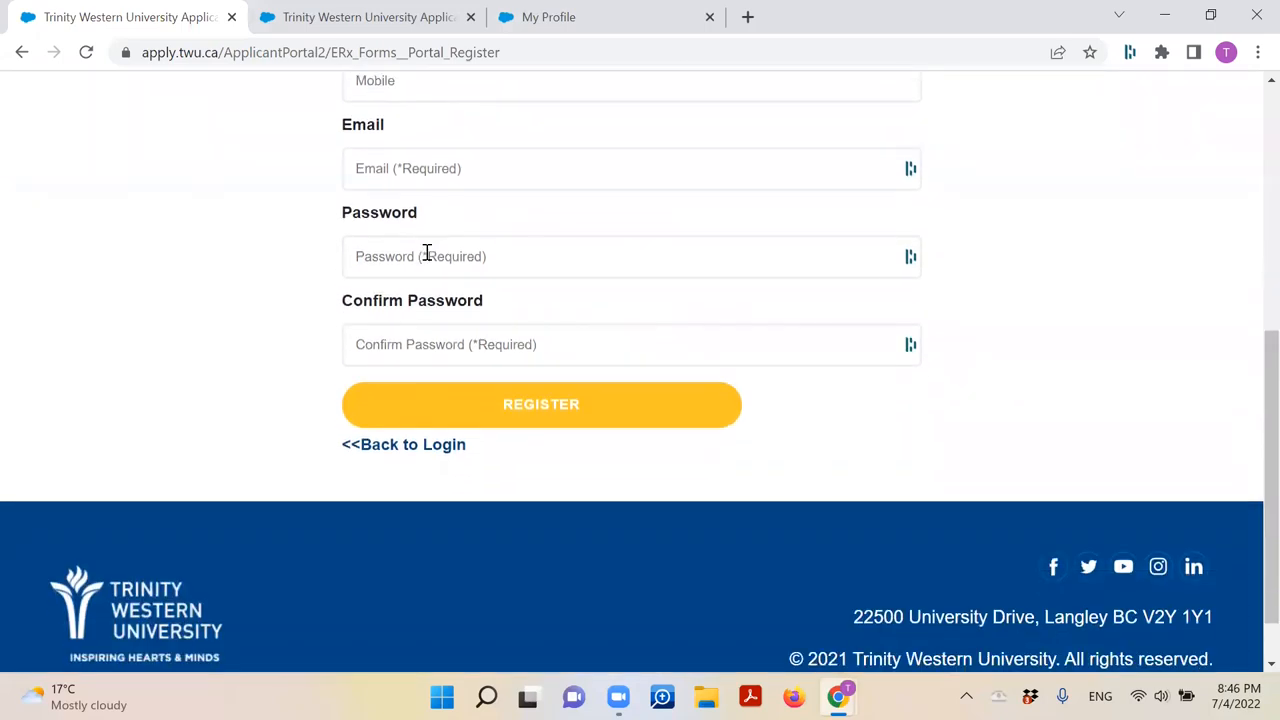
mouse_move(560, 300)
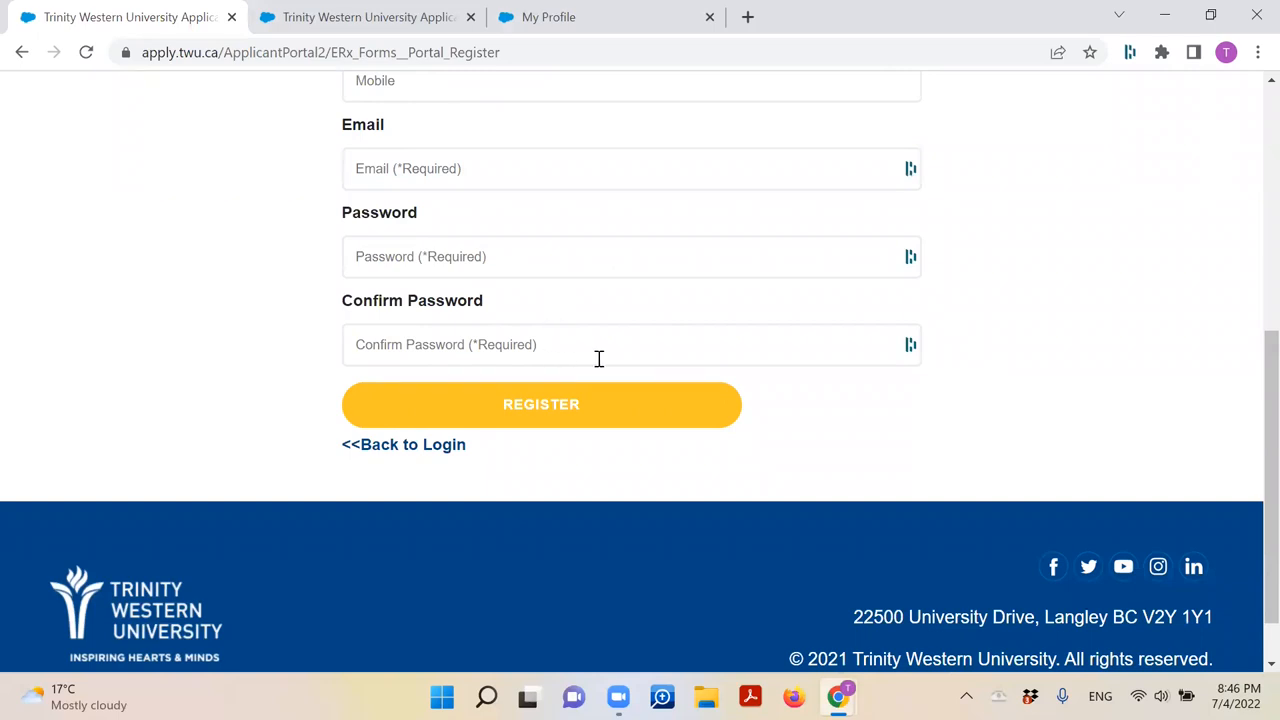
left_click(540, 404)
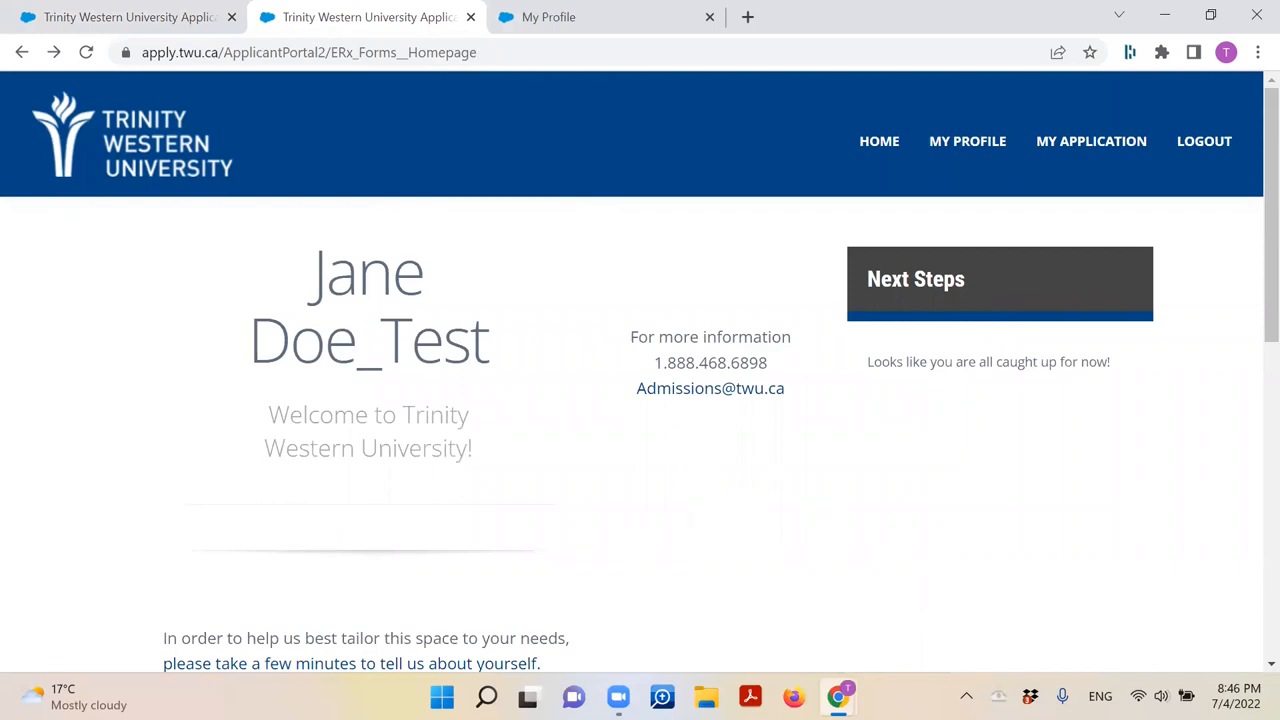
mouse_move(576, 448)
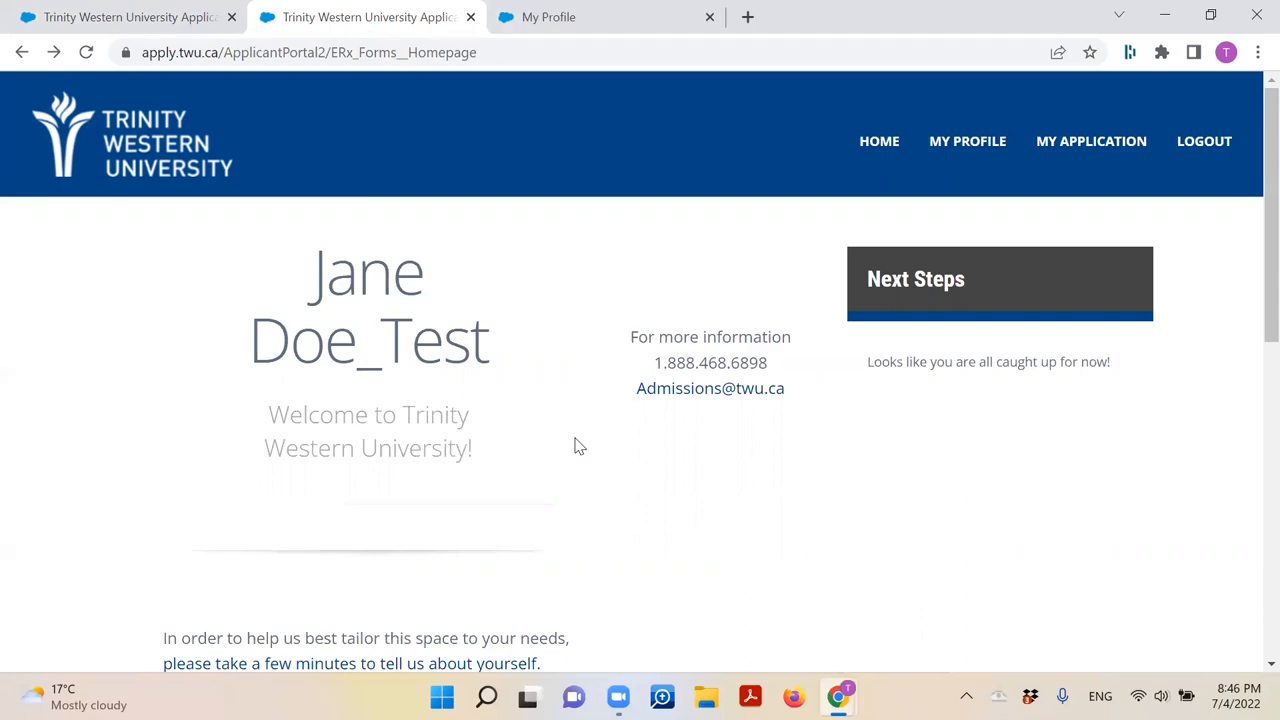
mouse_move(690, 418)
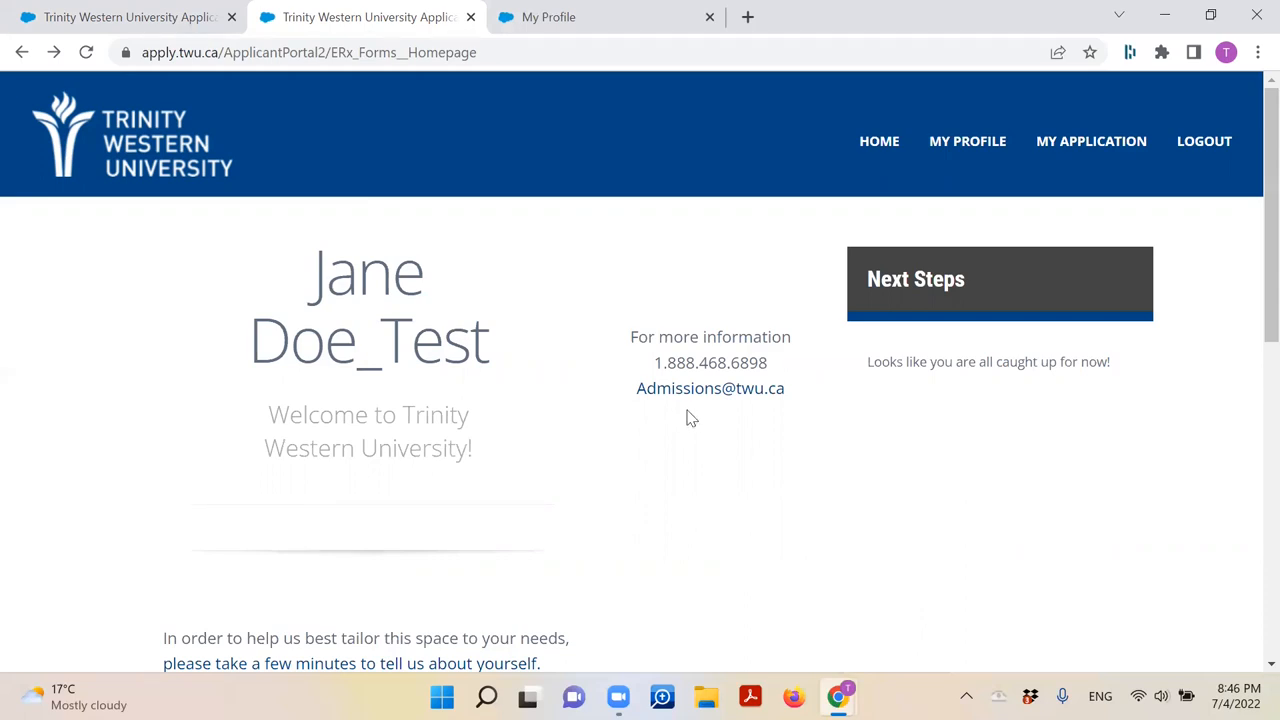
mouse_move(776, 372)
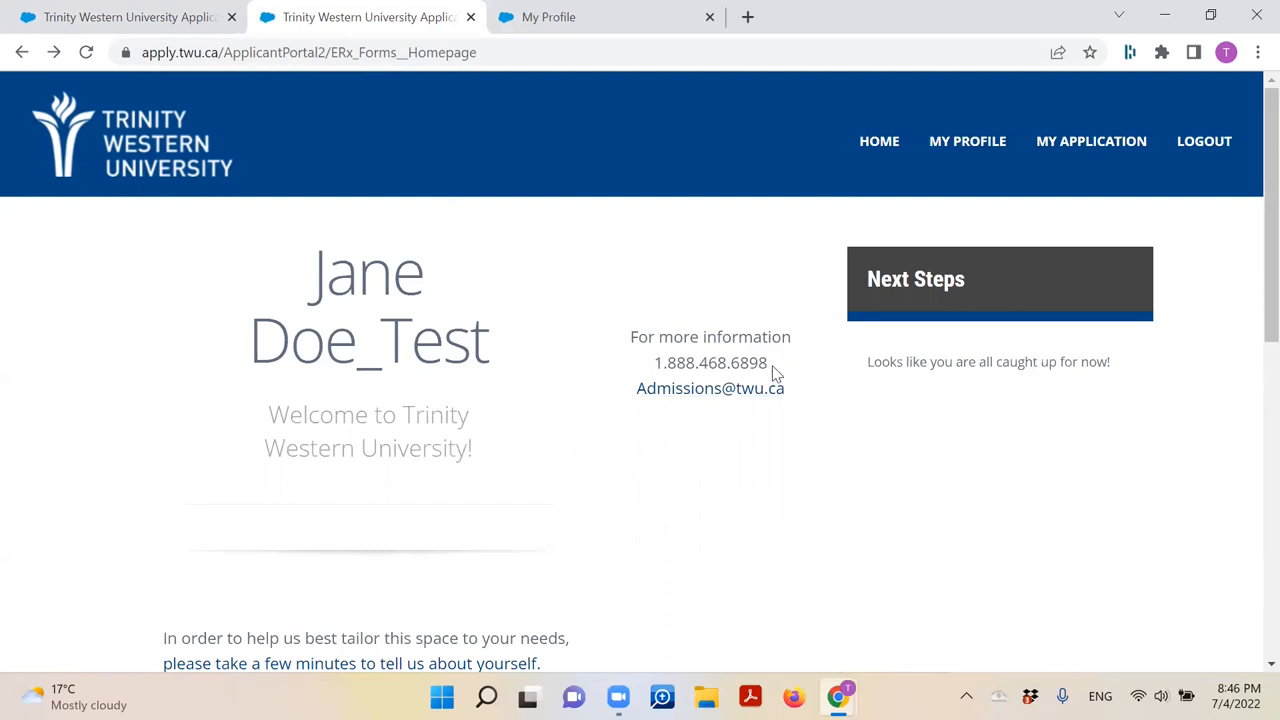
mouse_move(768, 312)
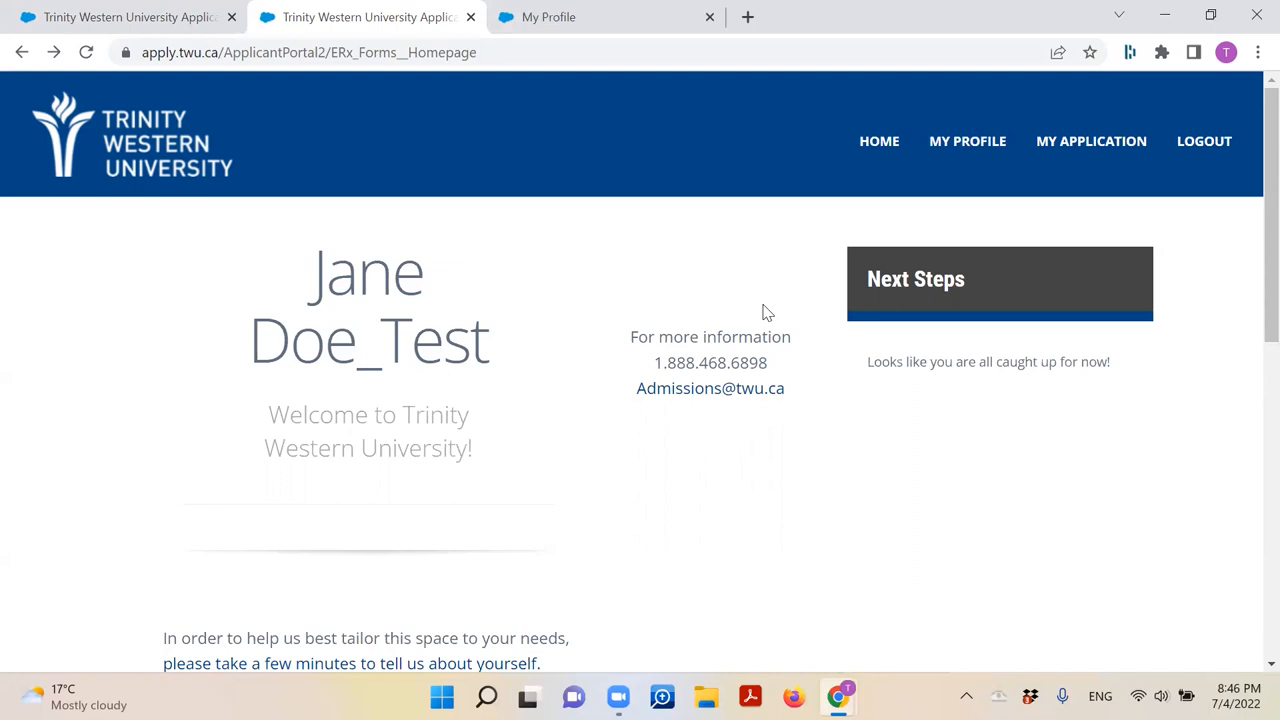
mouse_move(830, 244)
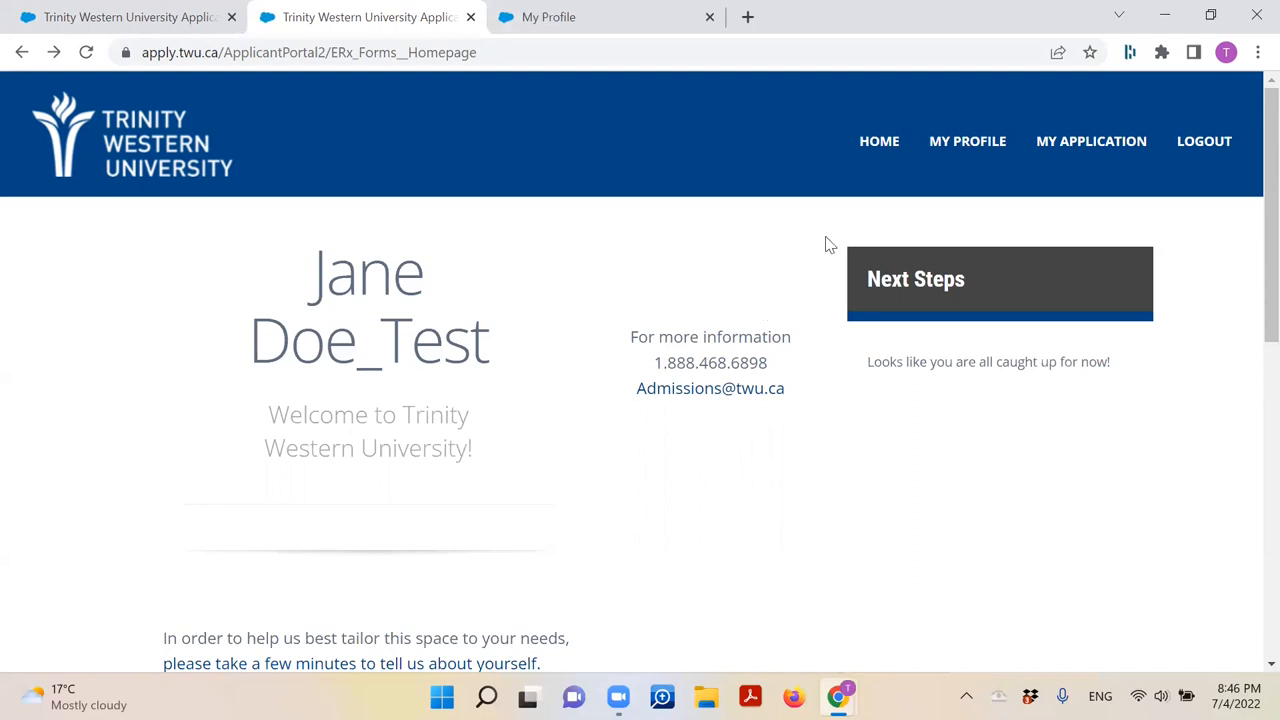
mouse_move(968, 140)
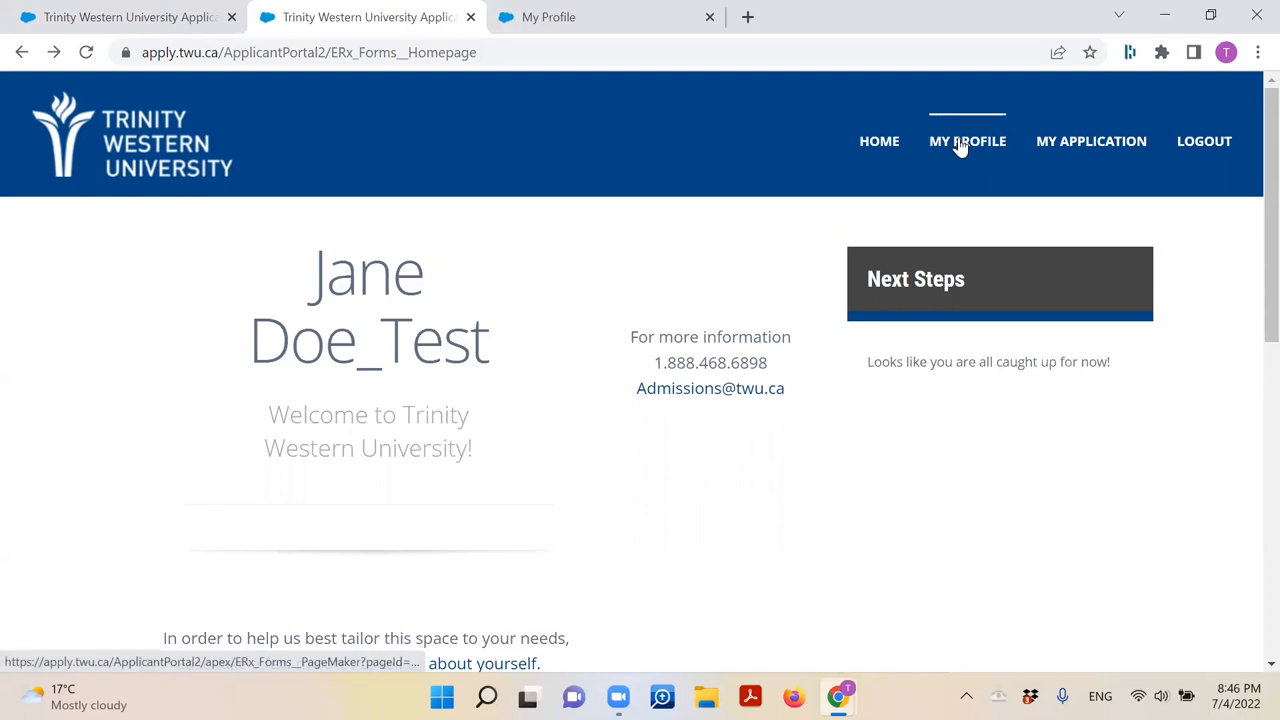
left_click(968, 140)
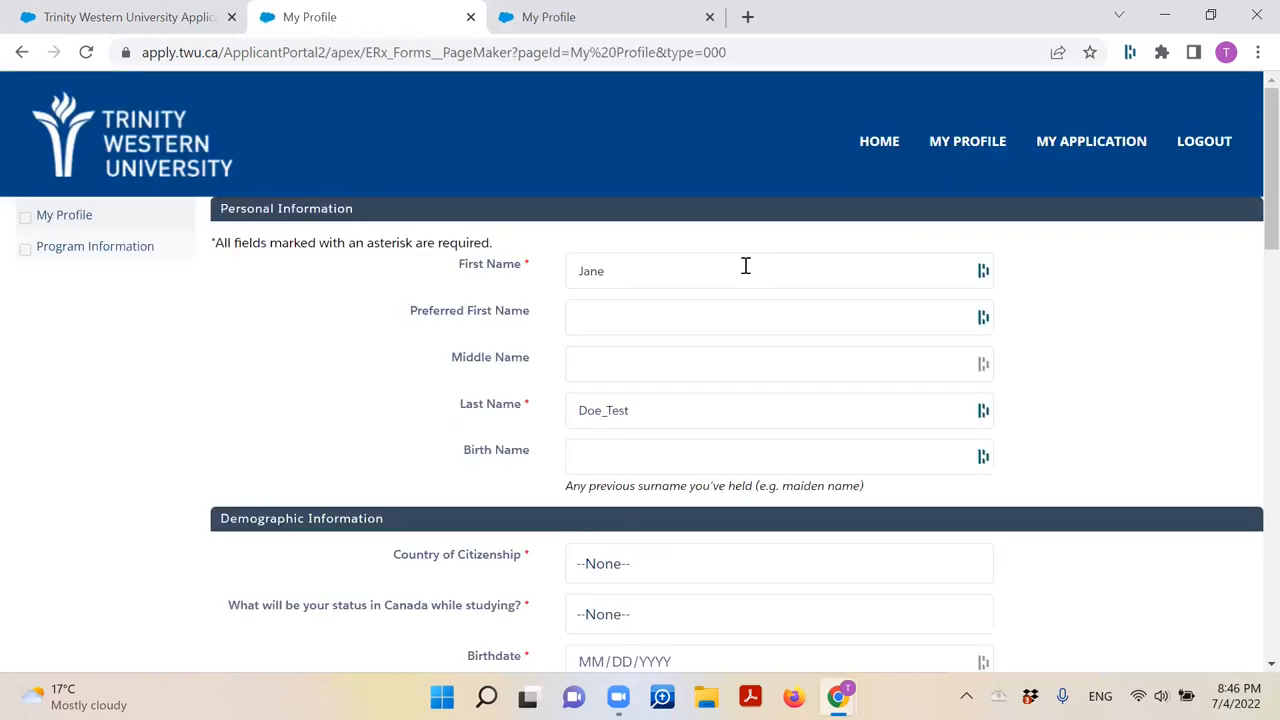
scroll("down", 3)
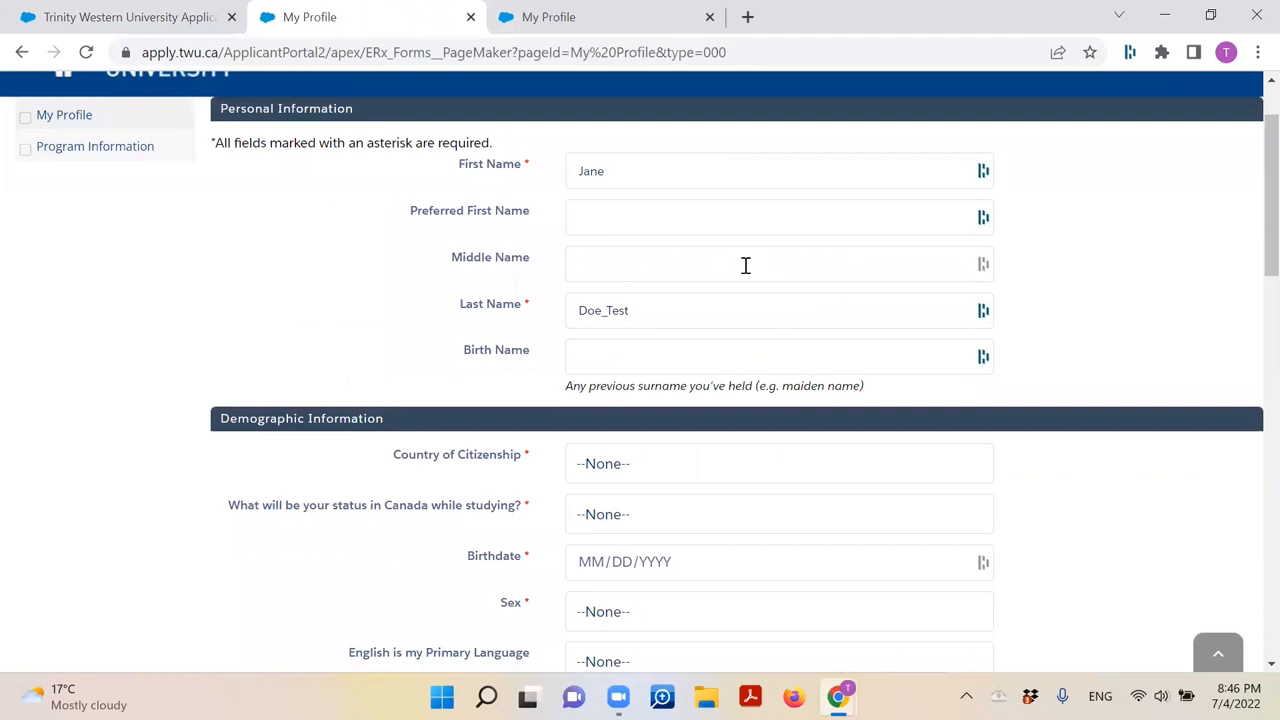
scroll("down", 3)
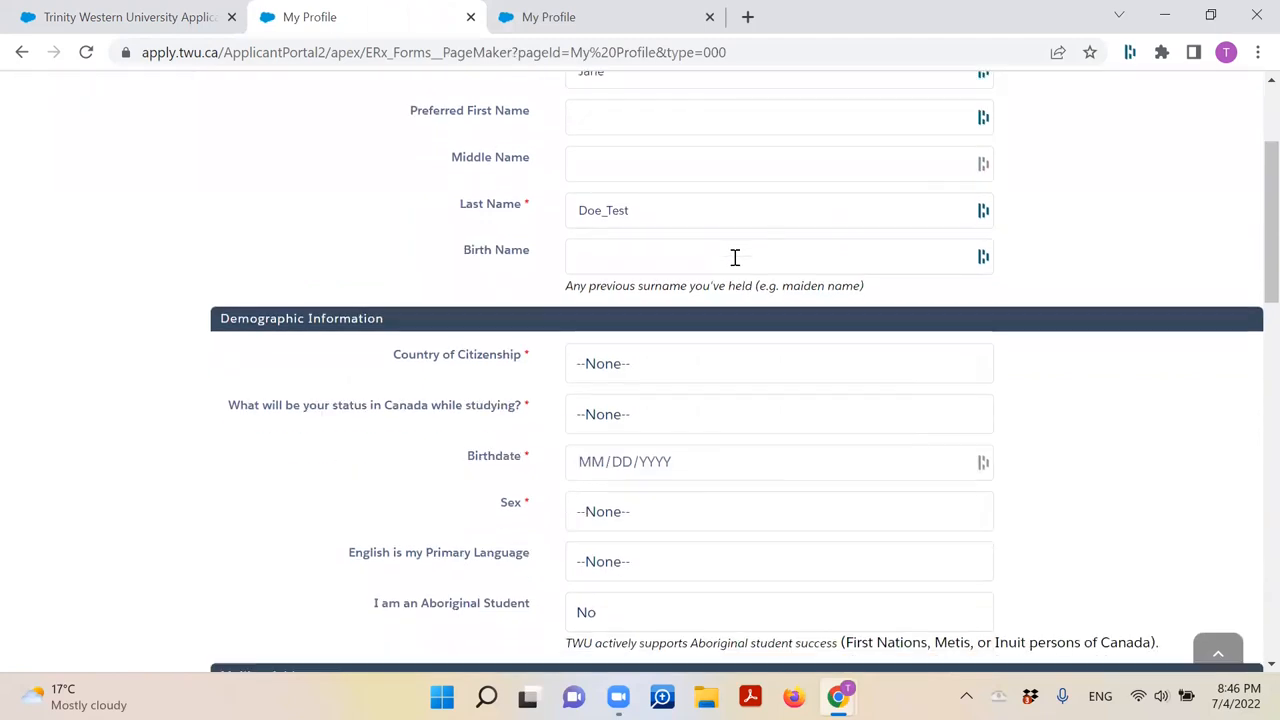
scroll("down", 3)
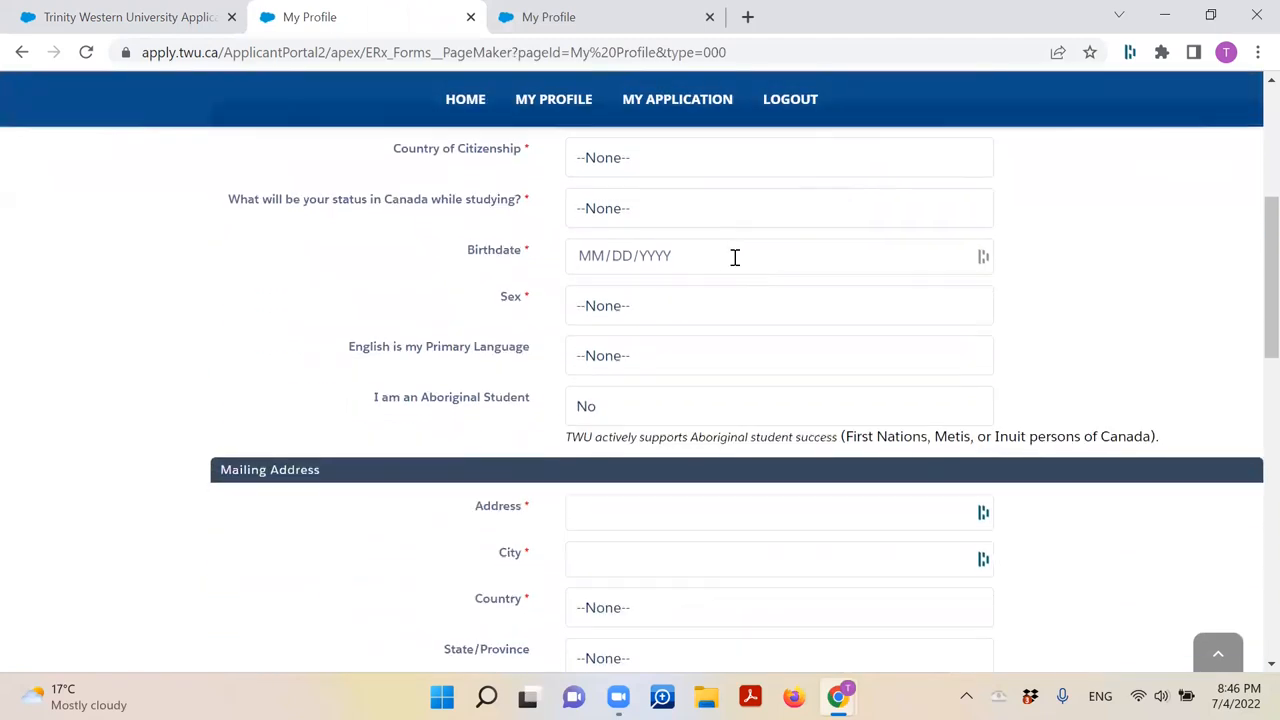
scroll("down", 3)
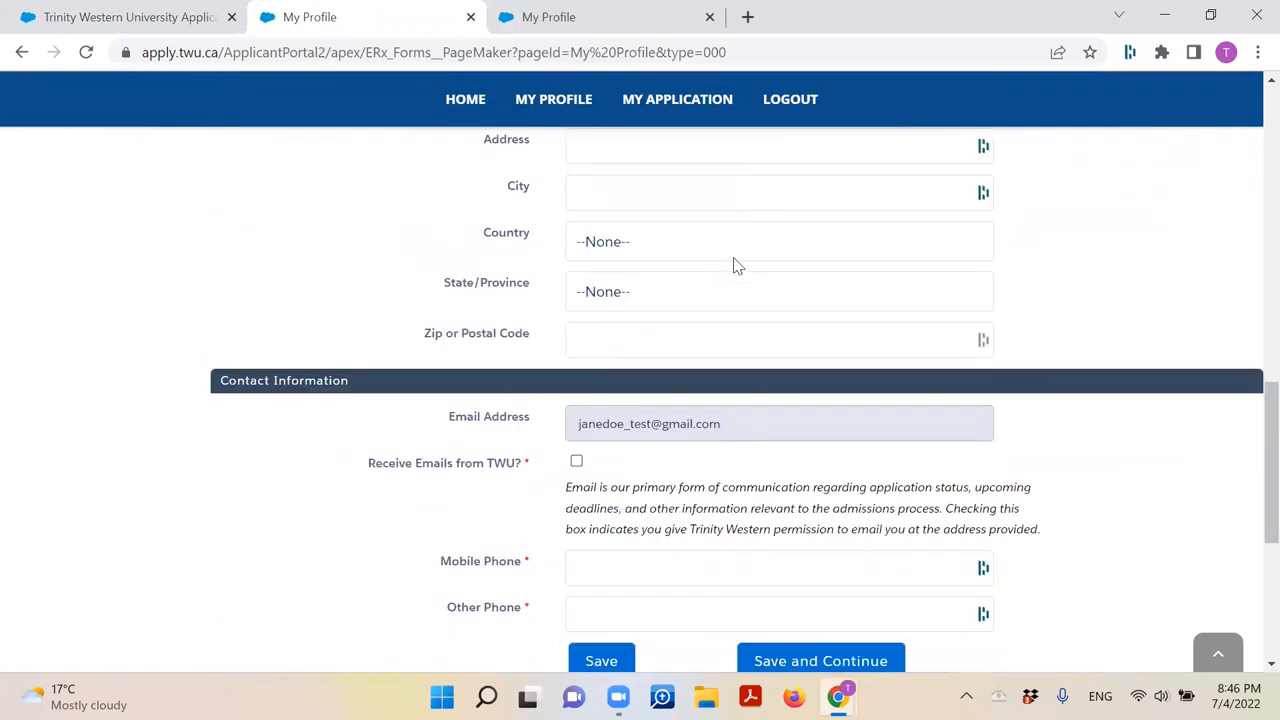
scroll("down", 3)
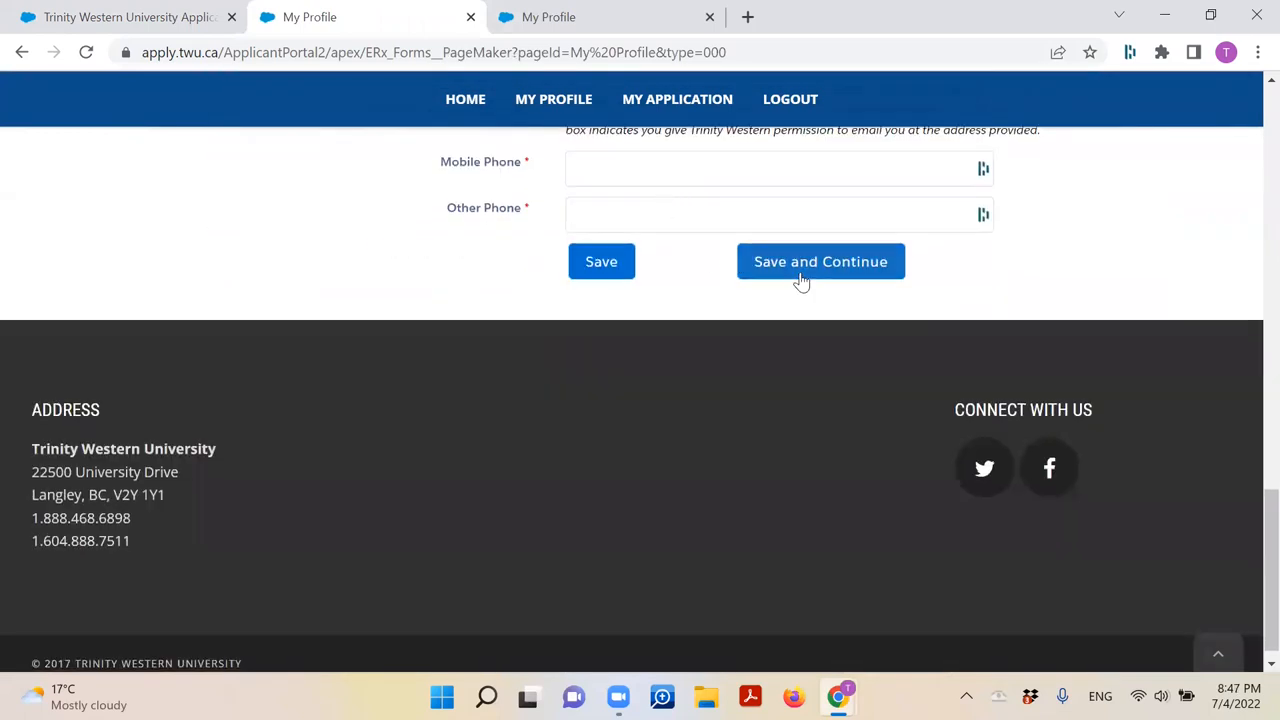
Save the profile and keep ACTS Seminaries as the Level of Study
left_click(820, 260)
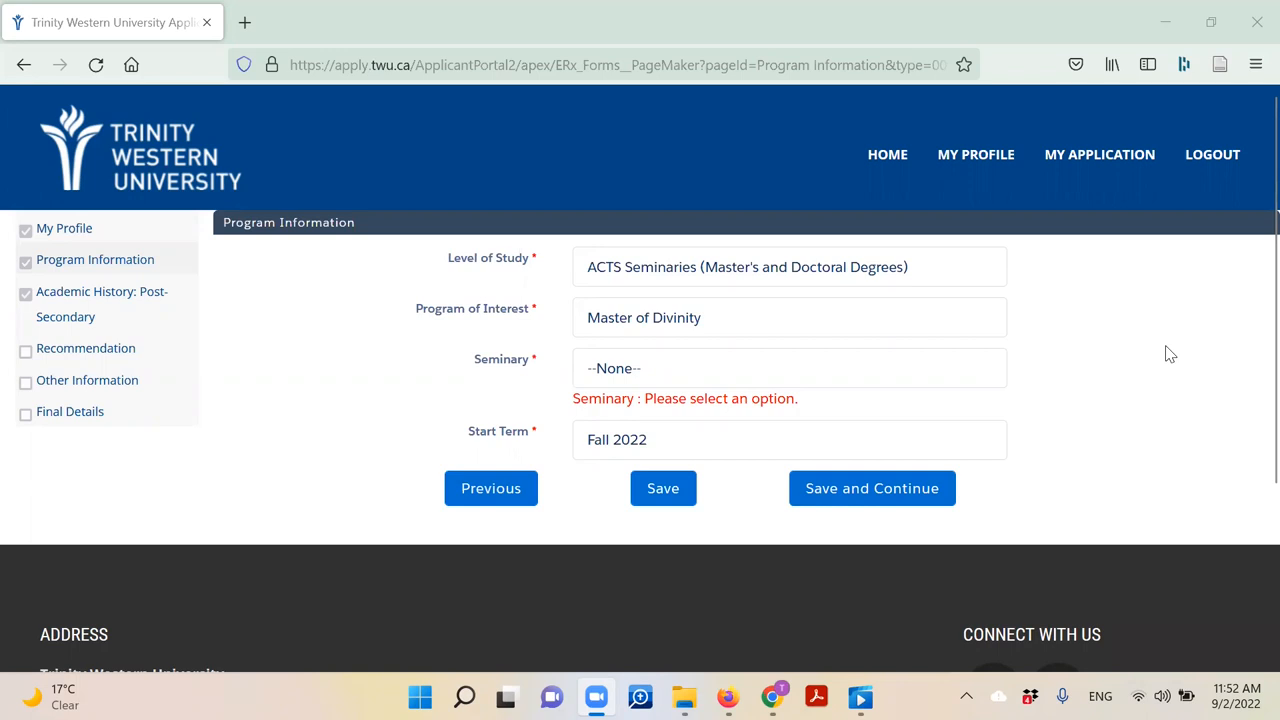
mouse_move(1152, 338)
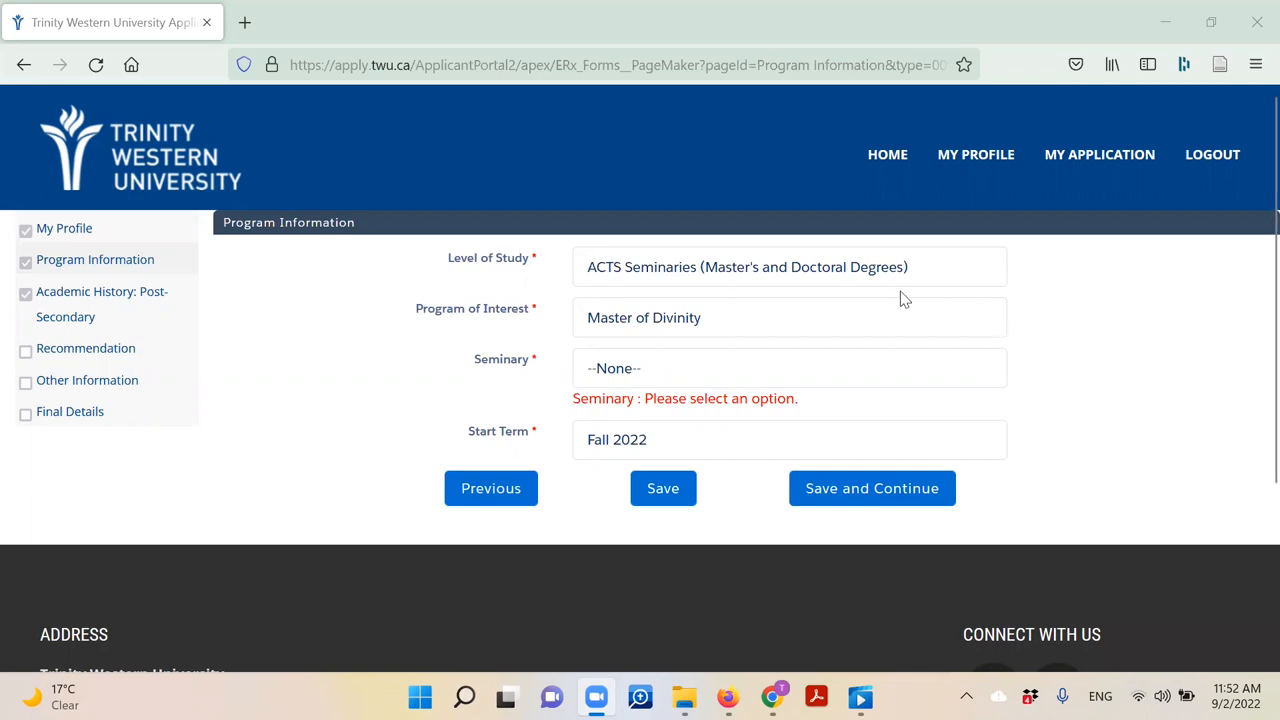
left_click(788, 266)
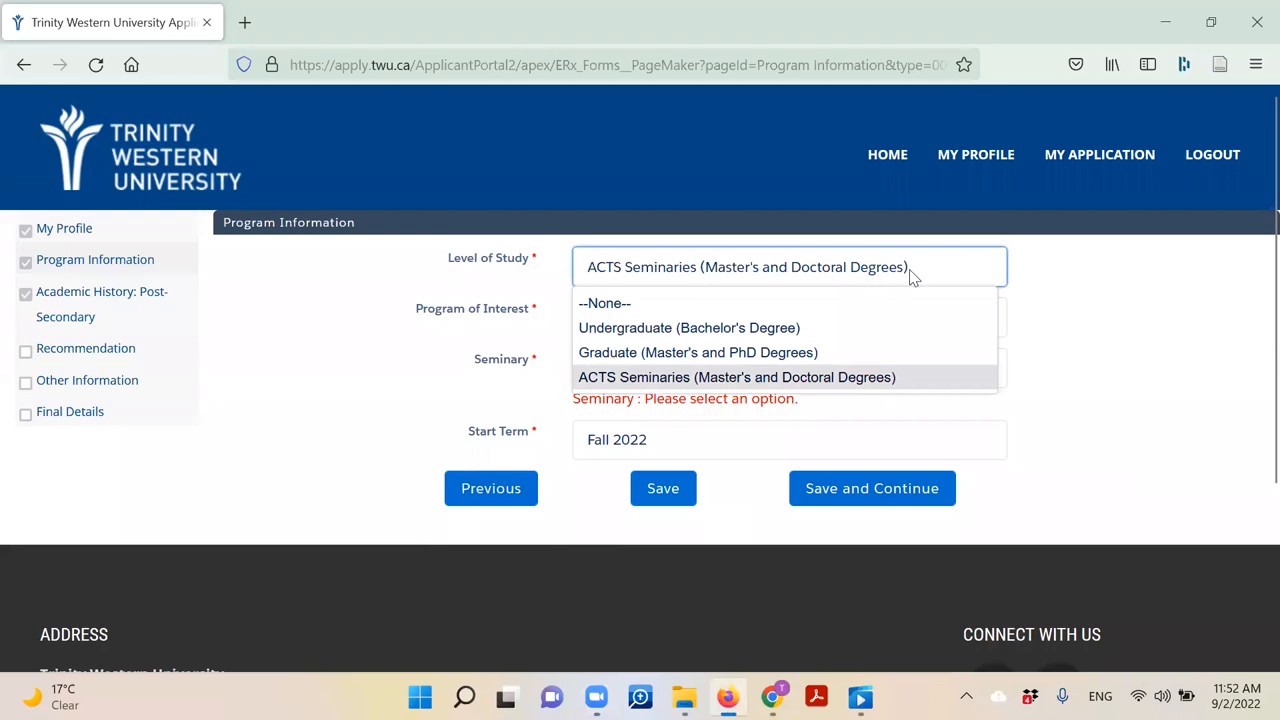
mouse_move(938, 278)
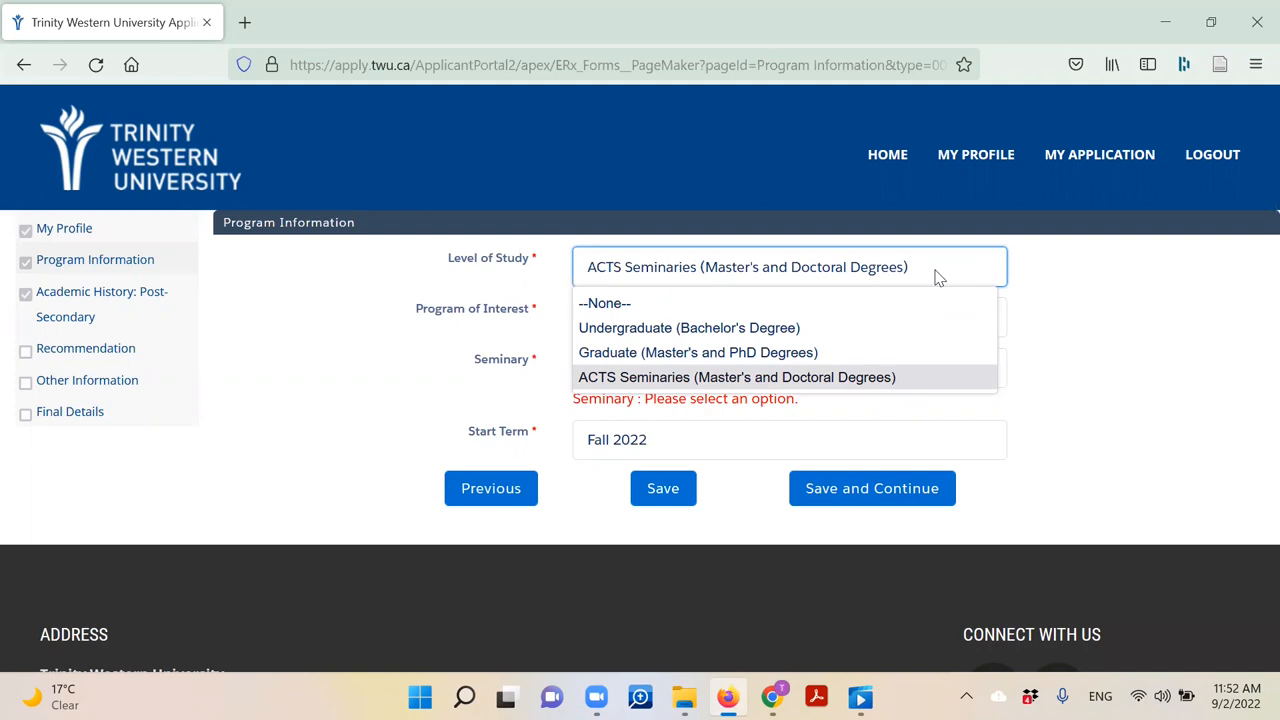
mouse_move(852, 388)
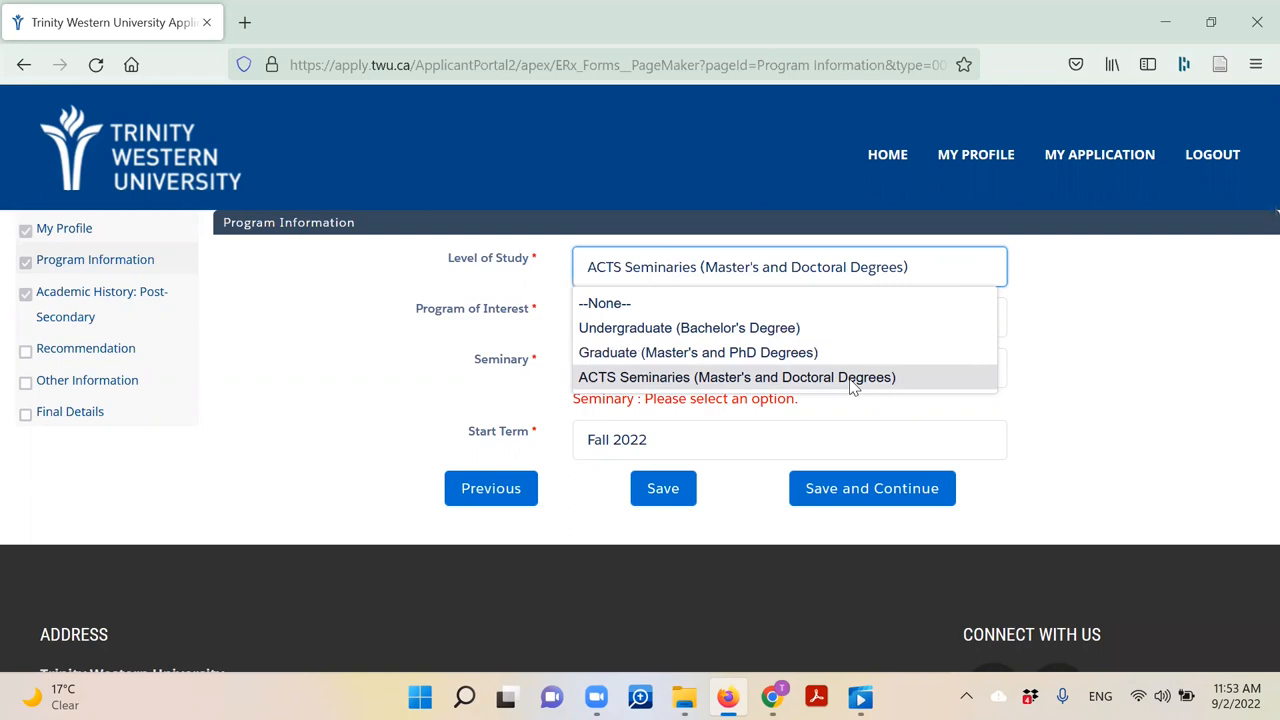
left_click(736, 376)
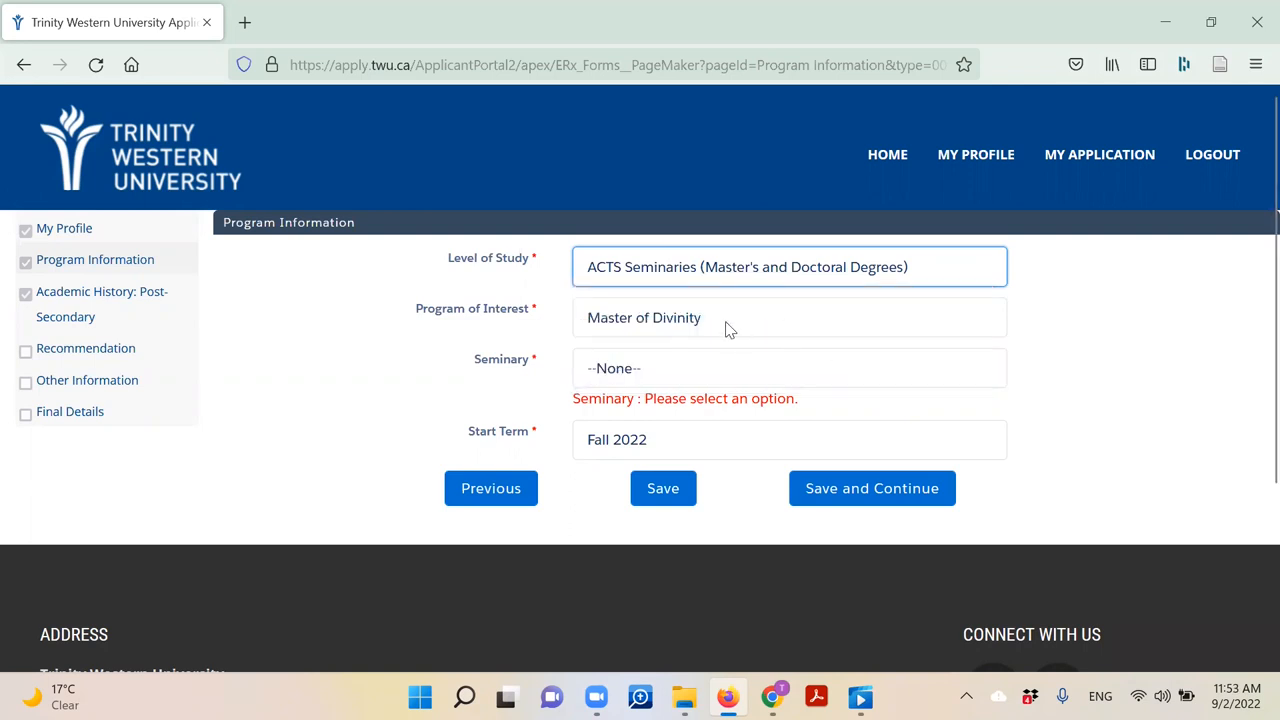
left_click(788, 368)
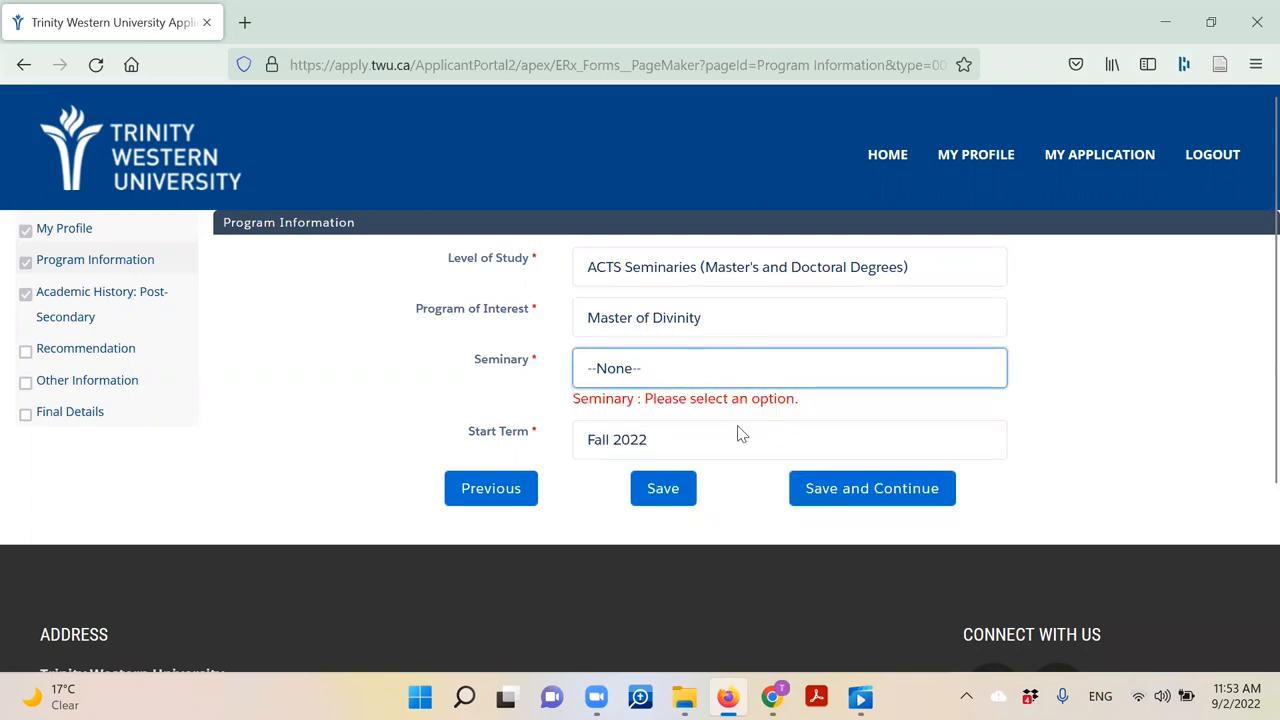
mouse_move(744, 428)
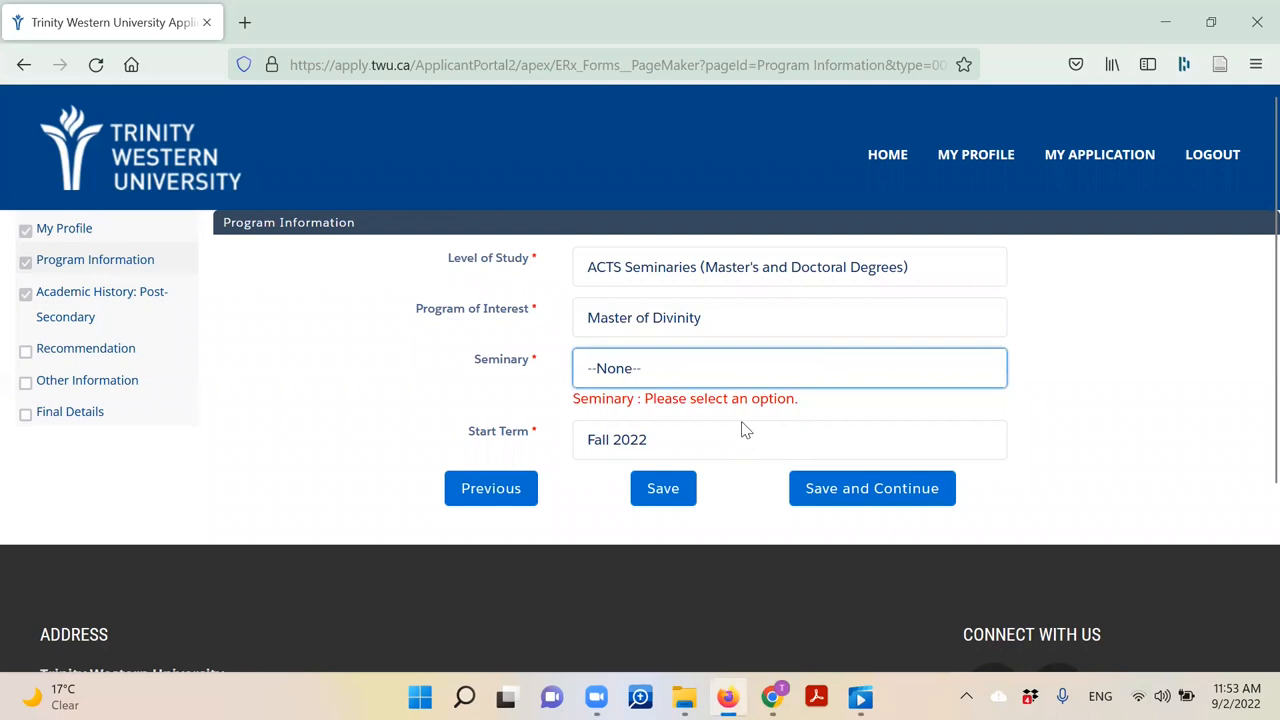
mouse_move(716, 320)
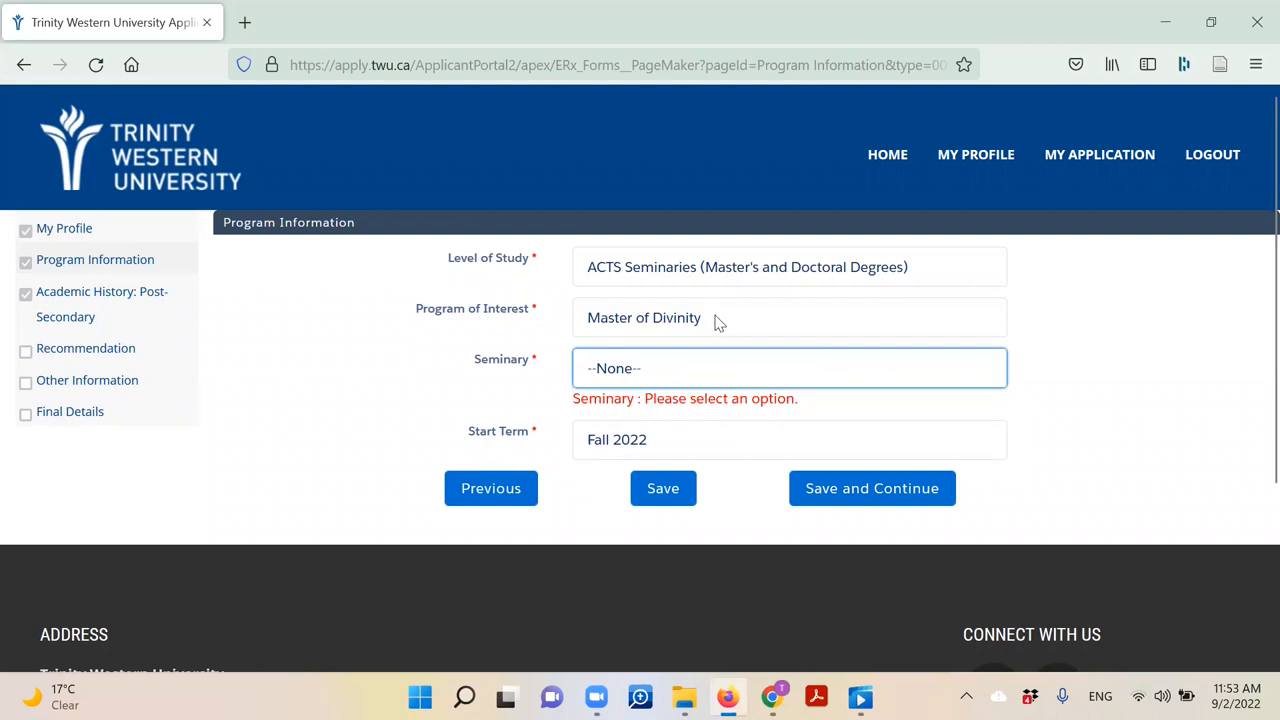
Choose Master of Theological Studies as the Program of Interest
left_click(790, 316)
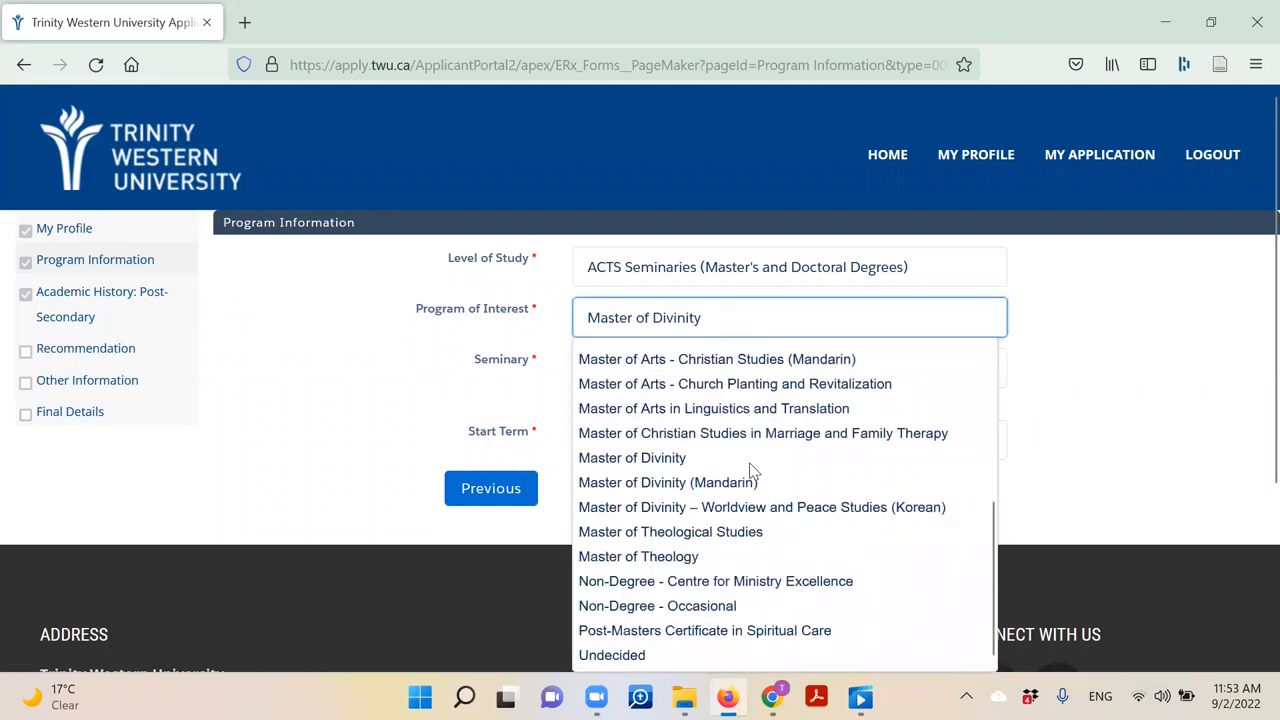
left_click(670, 532)
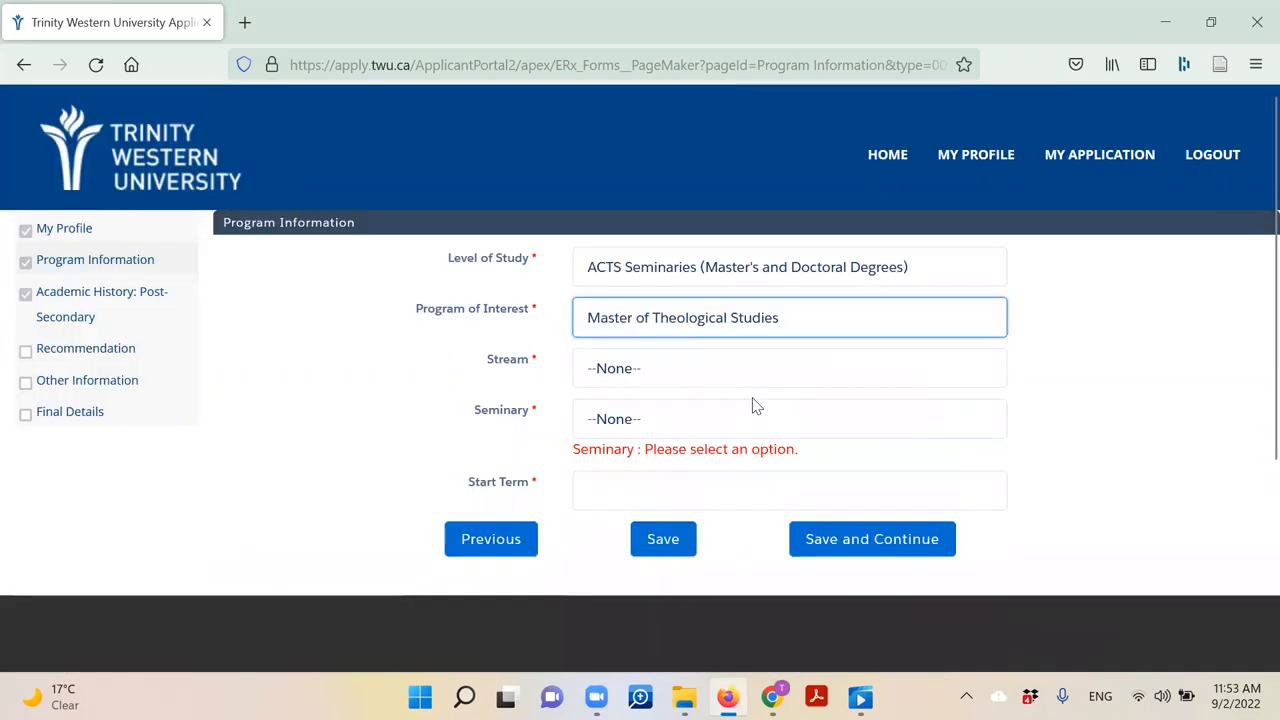
mouse_move(730, 372)
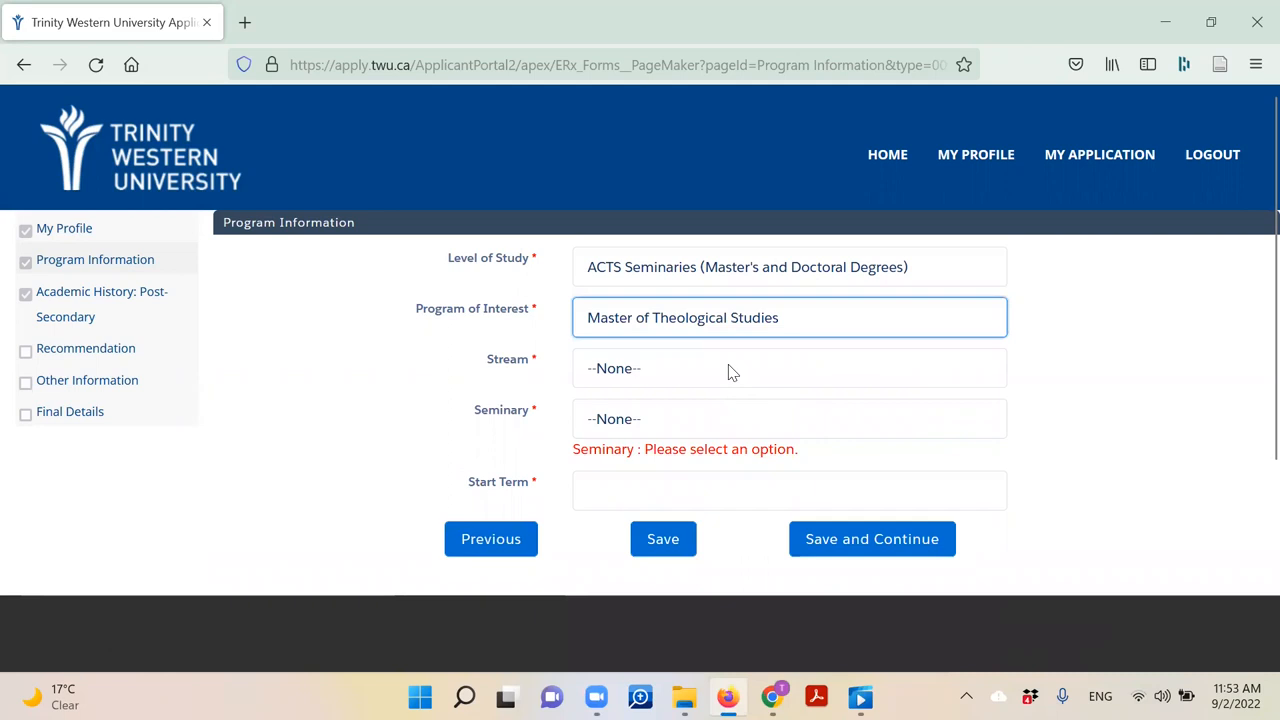
left_click(788, 368)
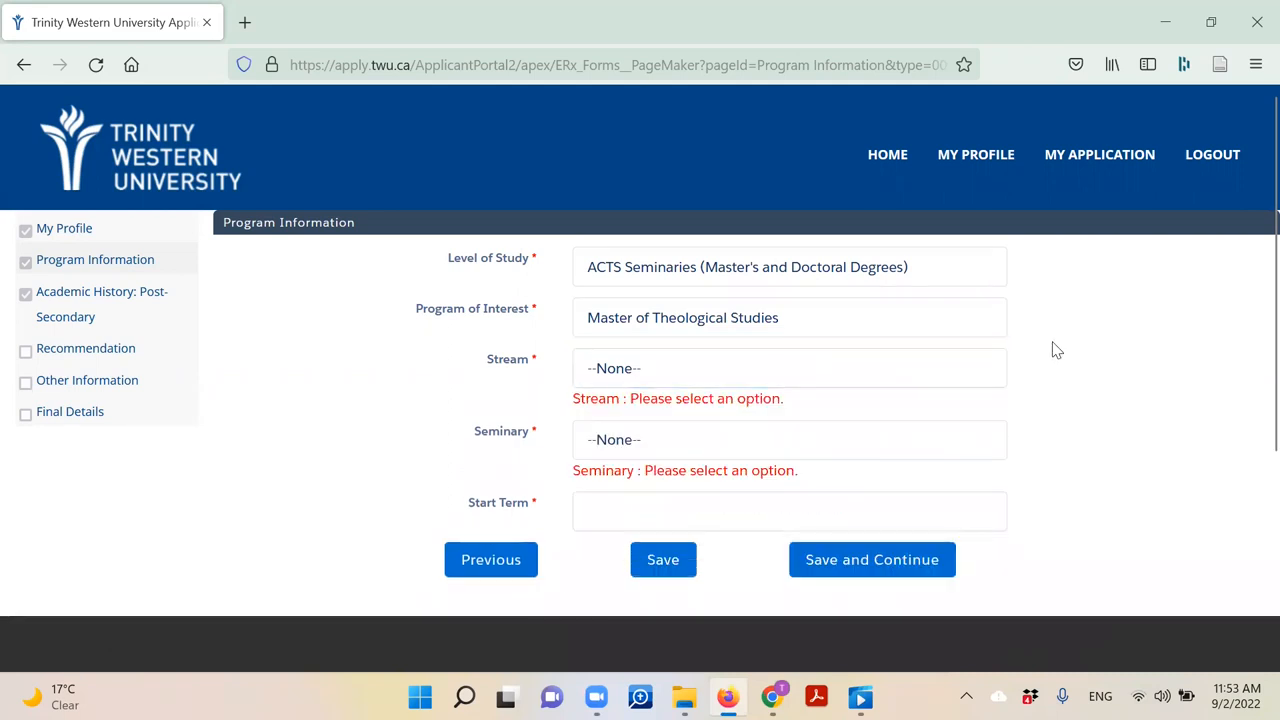
scroll("down", 3)
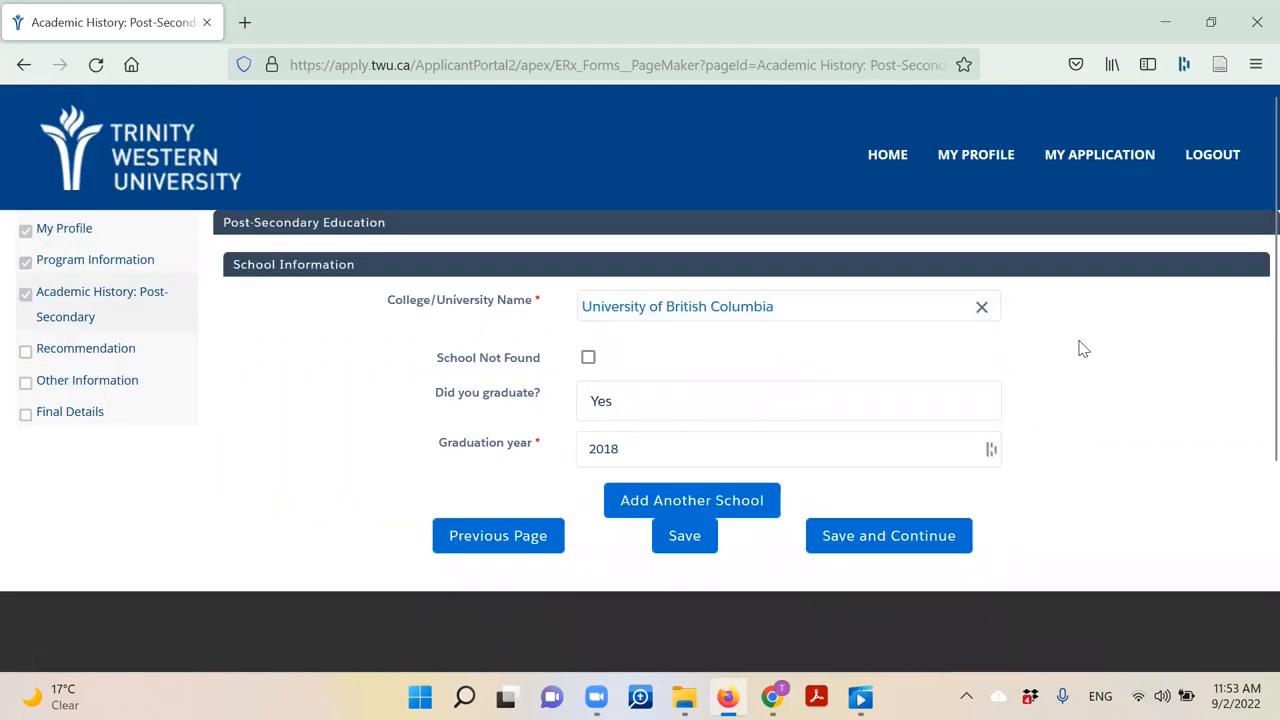
mouse_move(1004, 304)
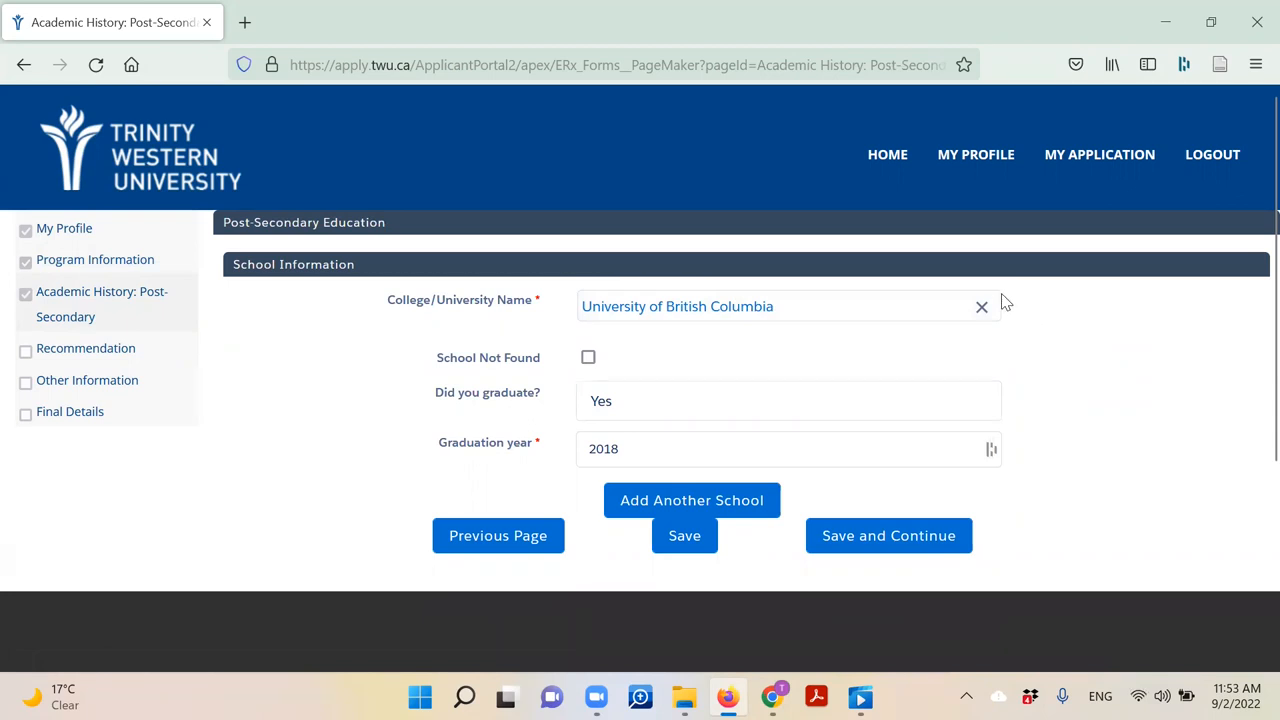
Clear the college name and enter 'Univer' in the school search field
left_click(980, 306)
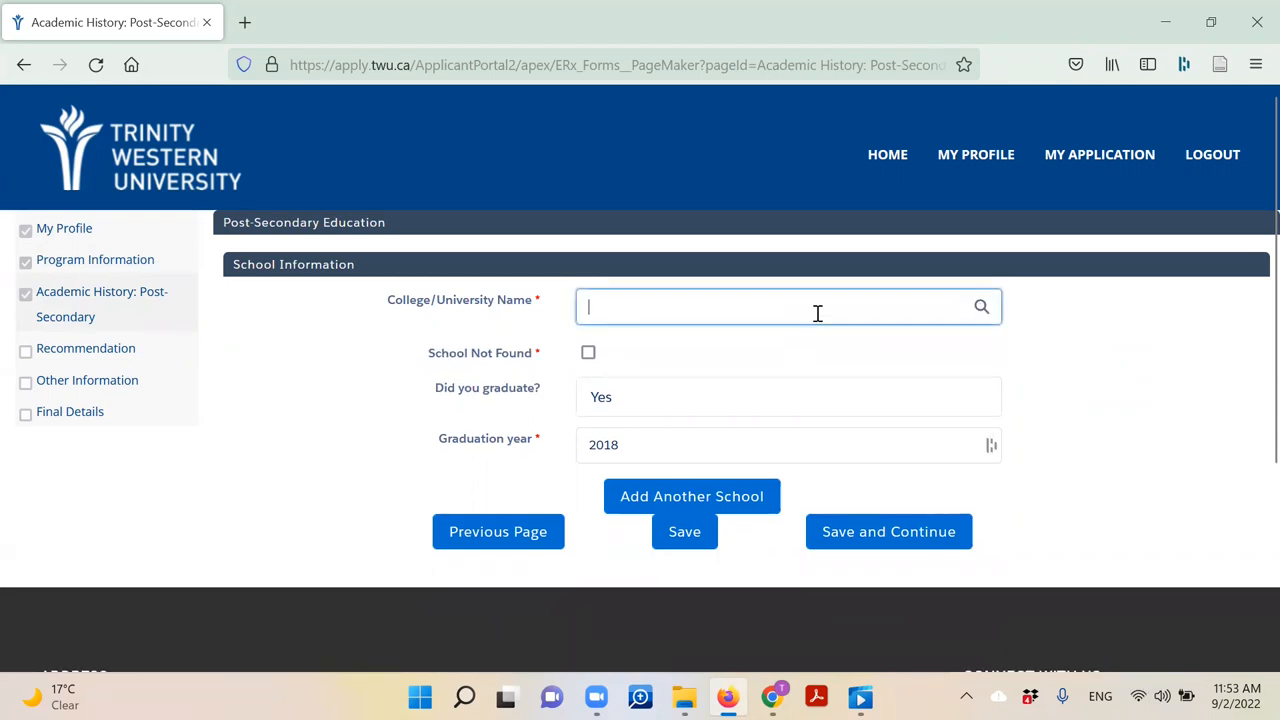
type("University")
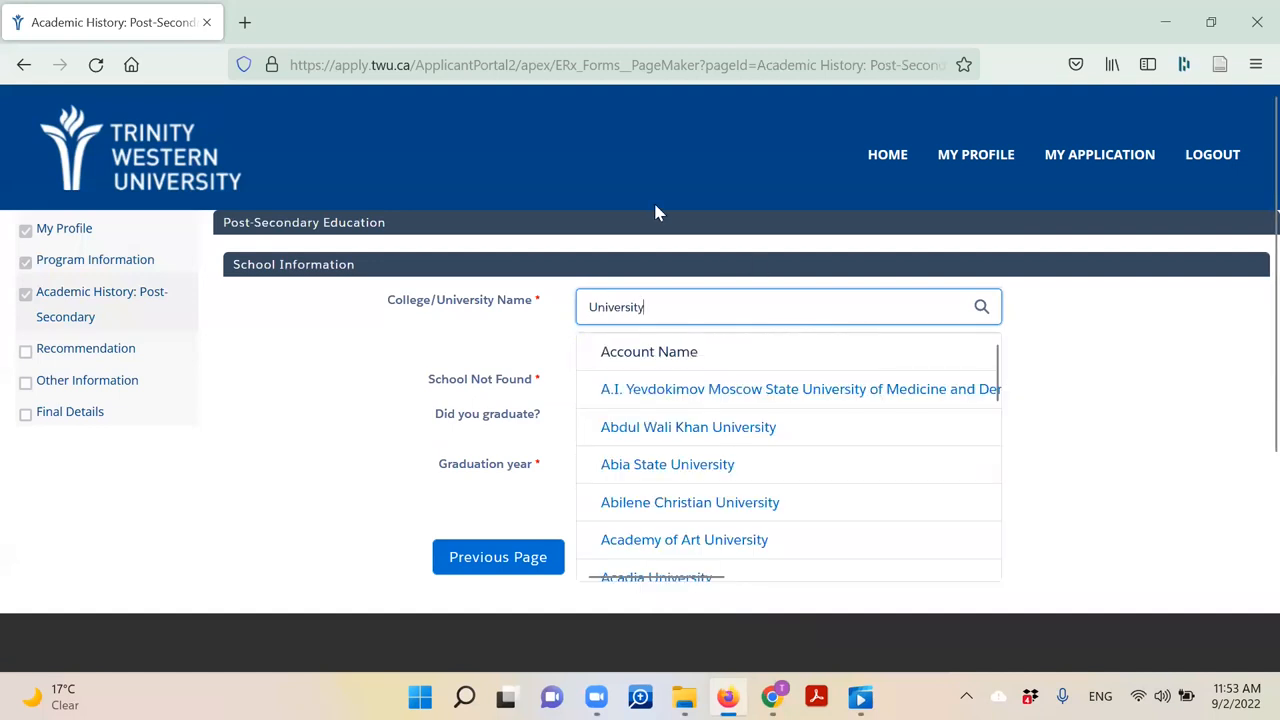
scroll("down", 3)
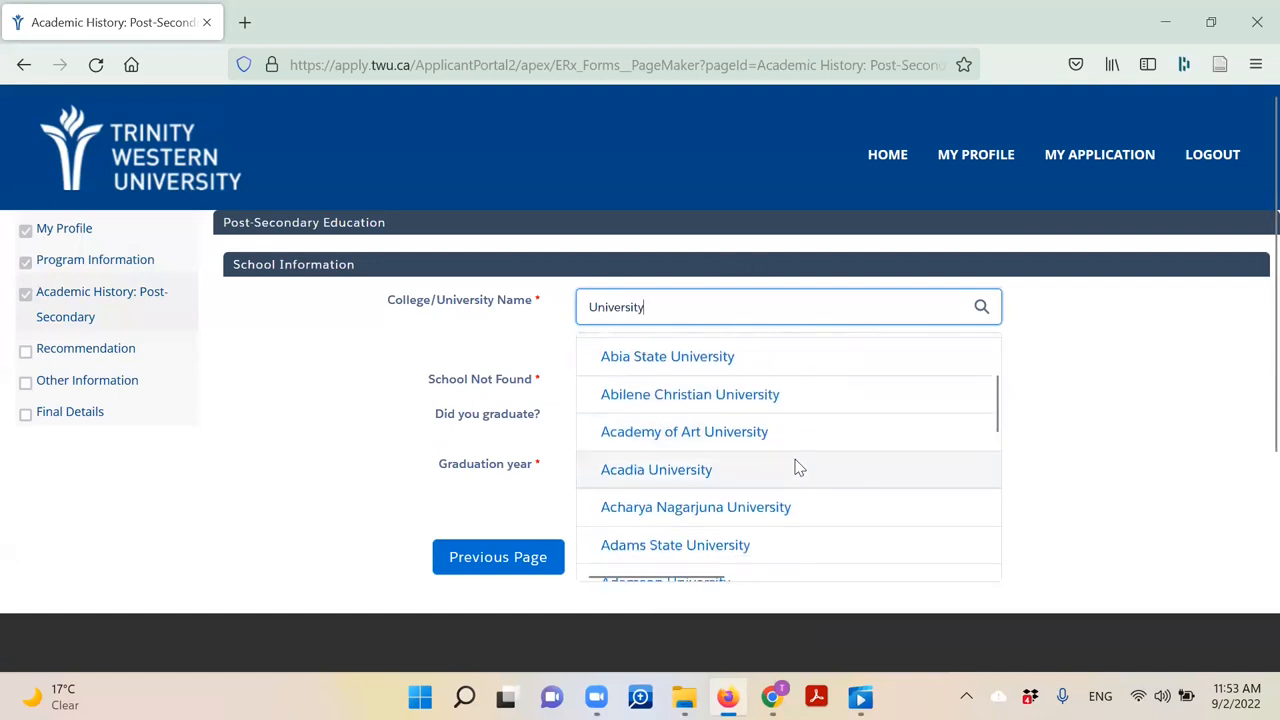
scroll("down", 3)
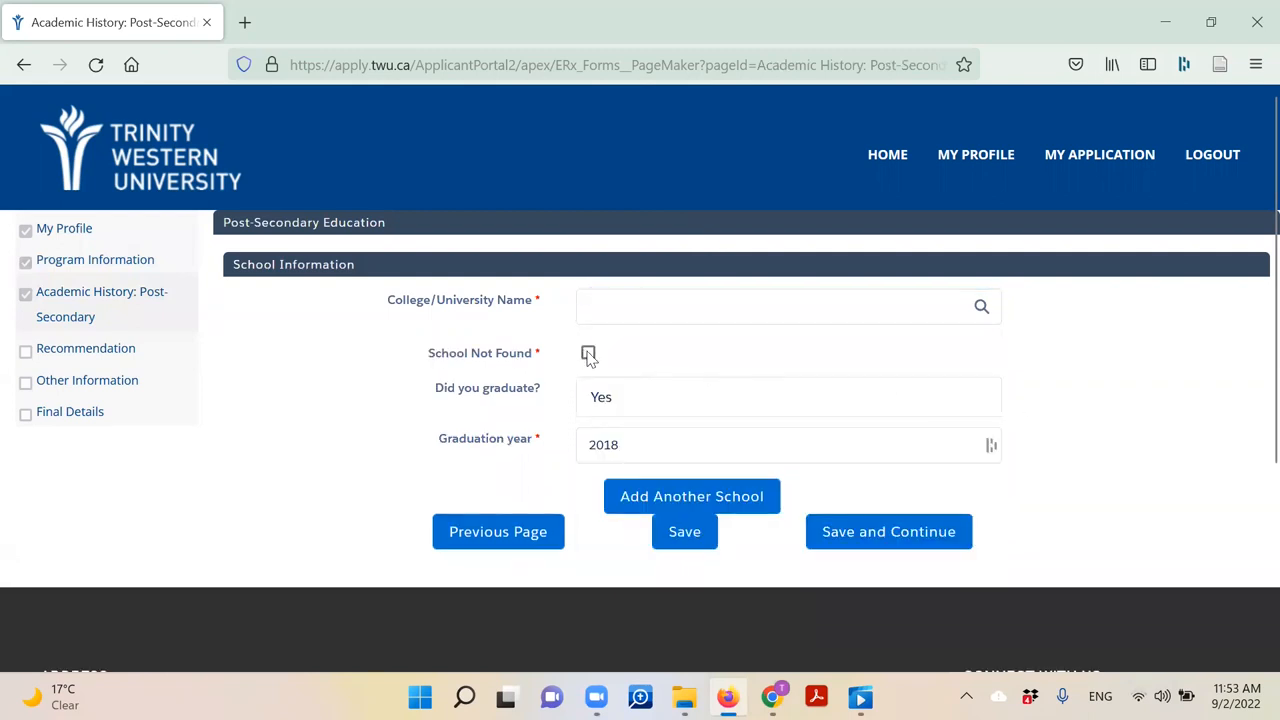
Mark the school as Not Found and save the post-secondary details
left_click(588, 356)
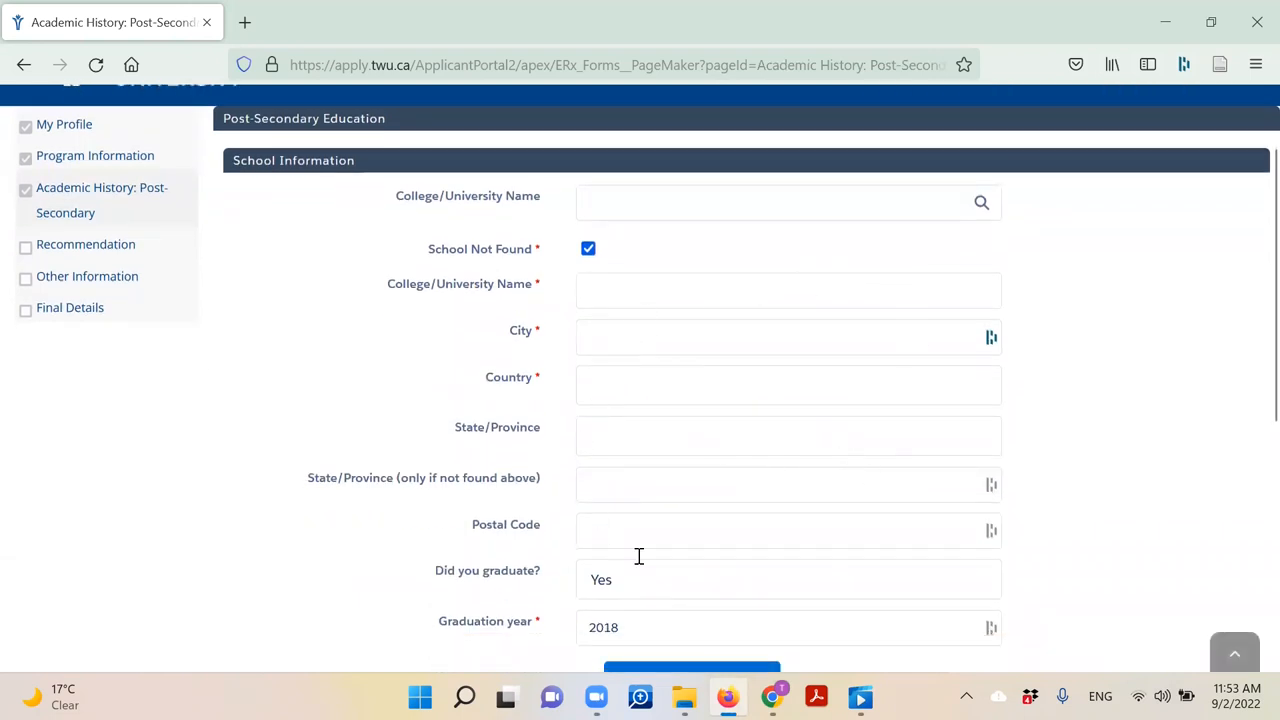
scroll("down", 3)
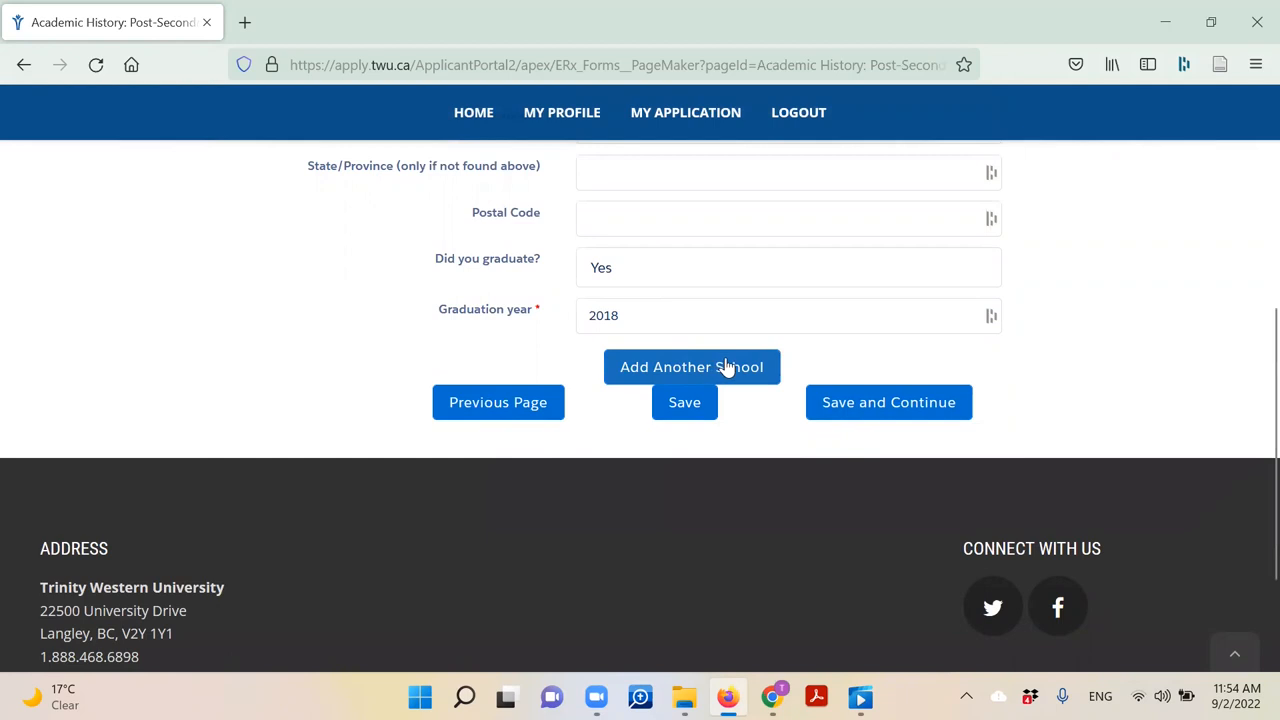
mouse_move(888, 402)
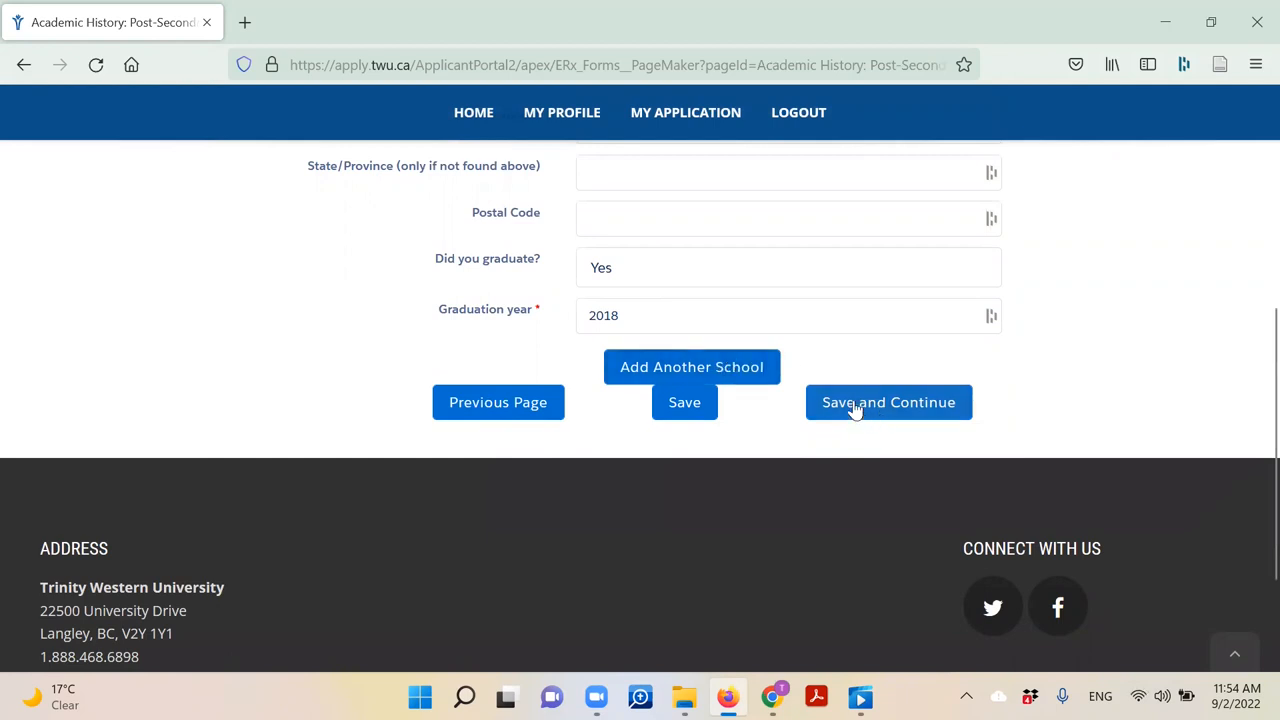
left_click(888, 402)
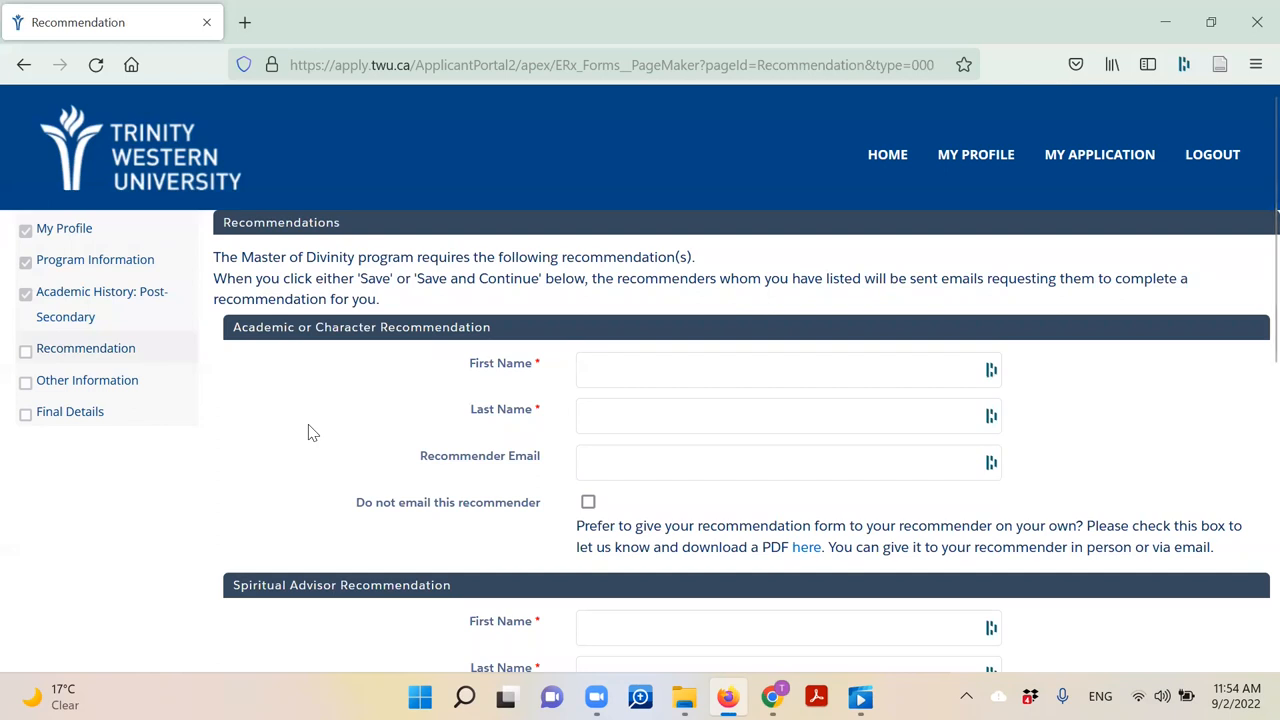
mouse_move(408, 348)
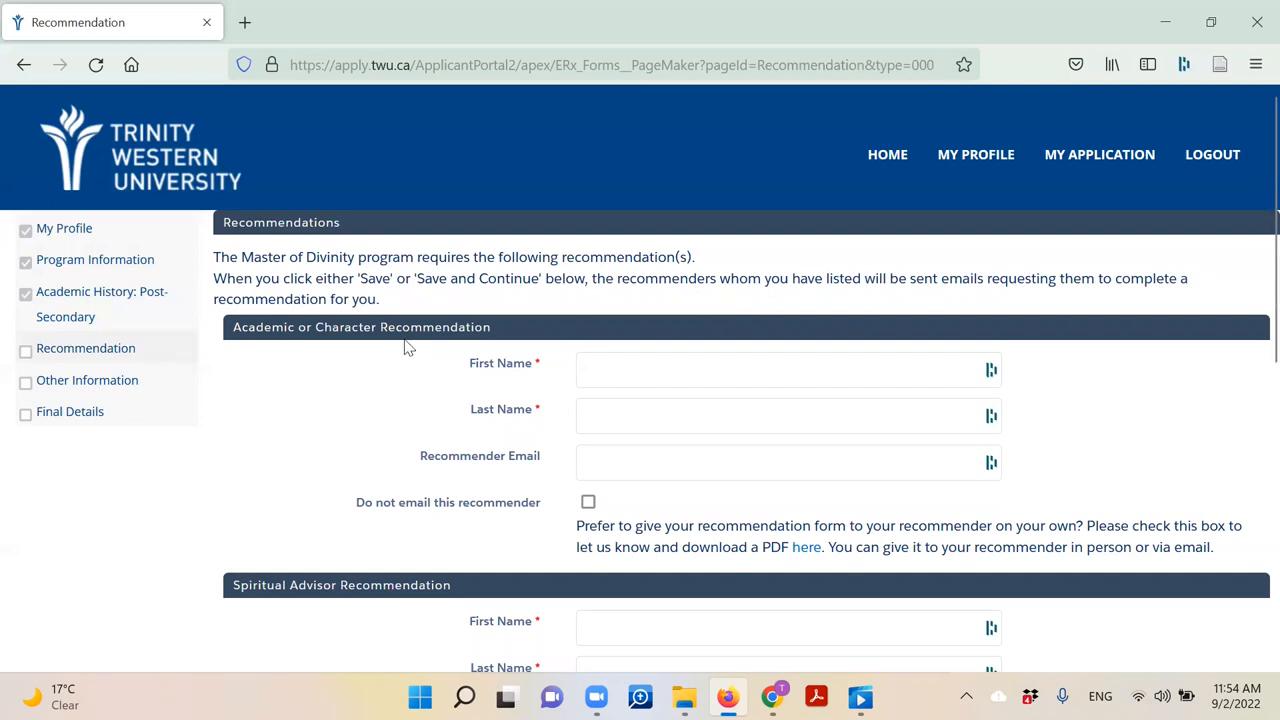
mouse_move(192, 302)
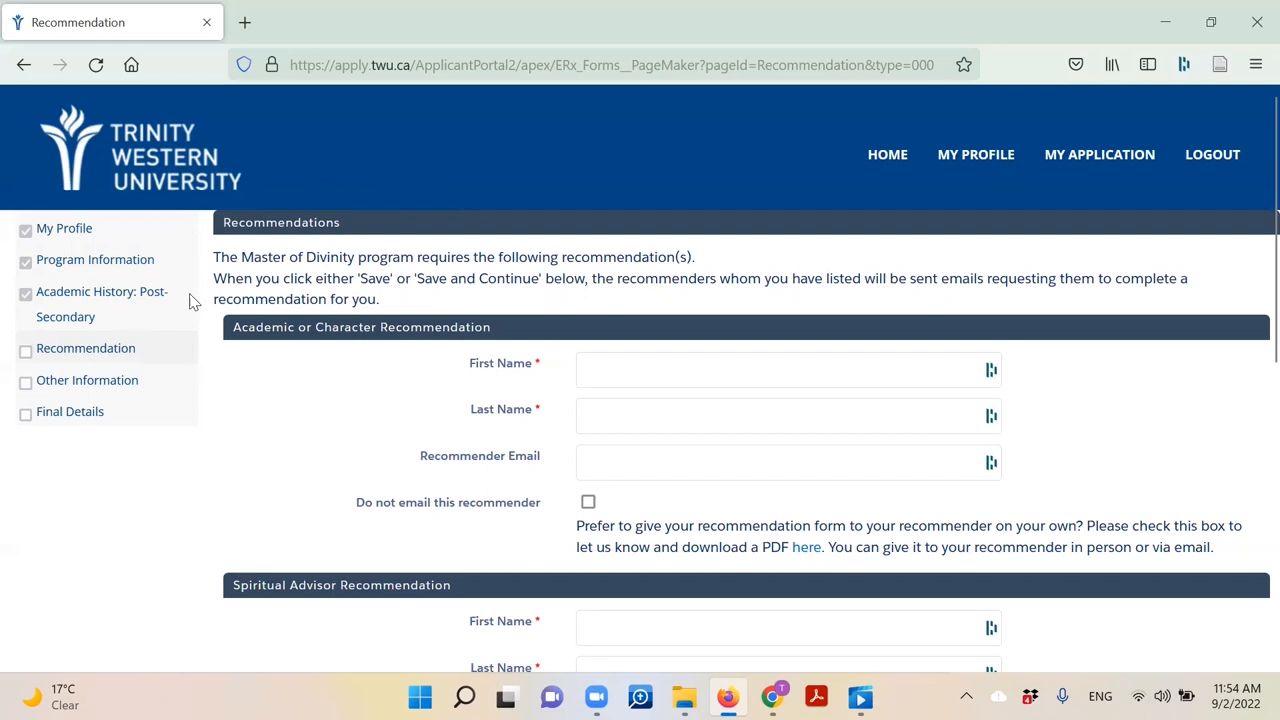
mouse_move(464, 412)
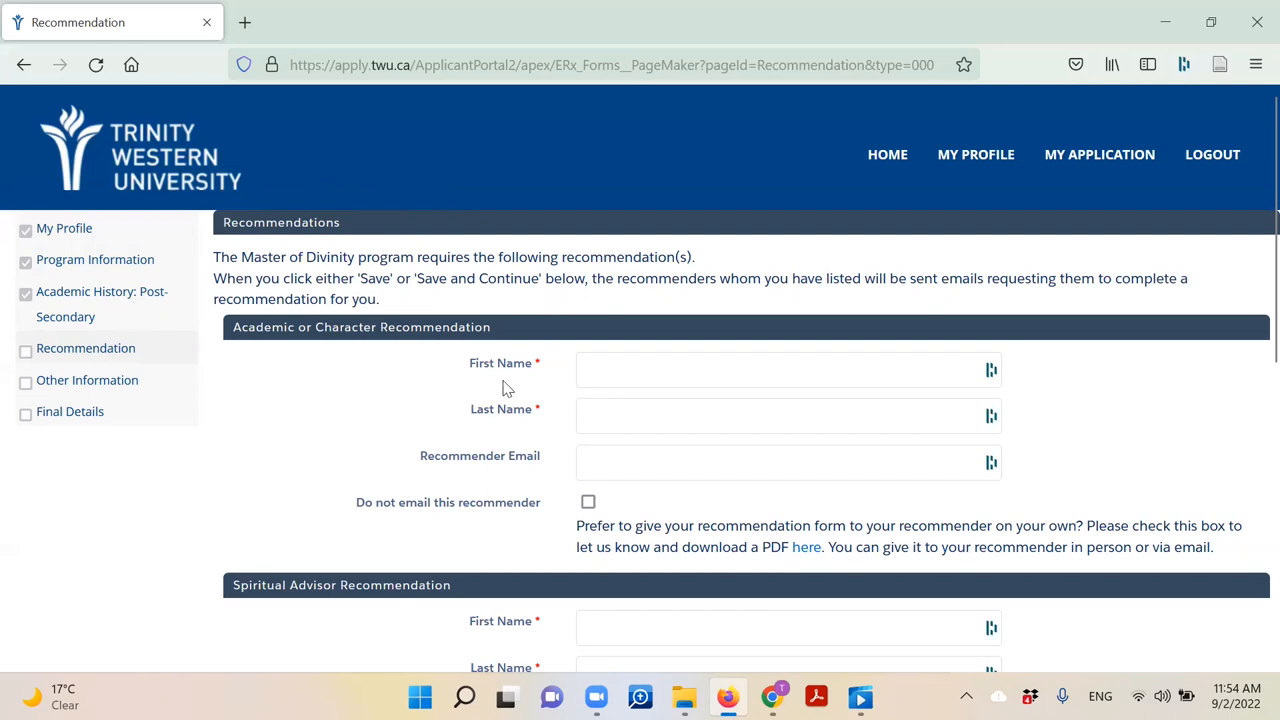
mouse_move(510, 486)
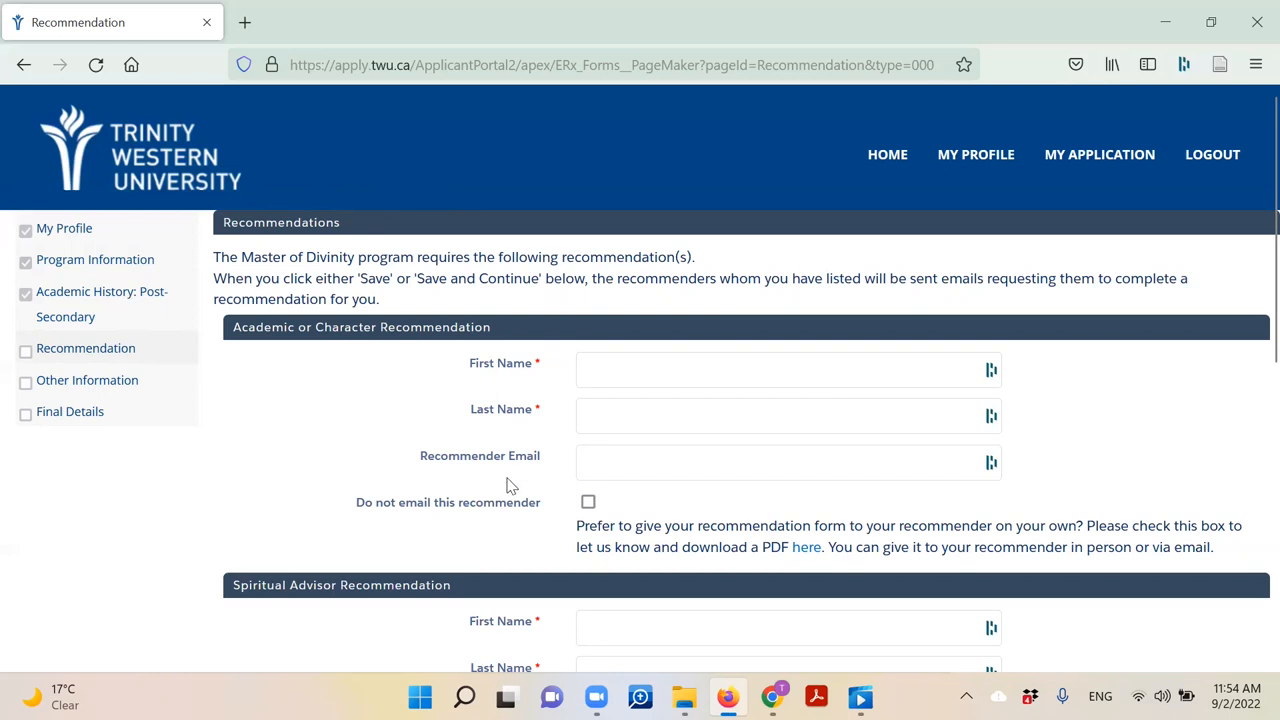
mouse_move(464, 488)
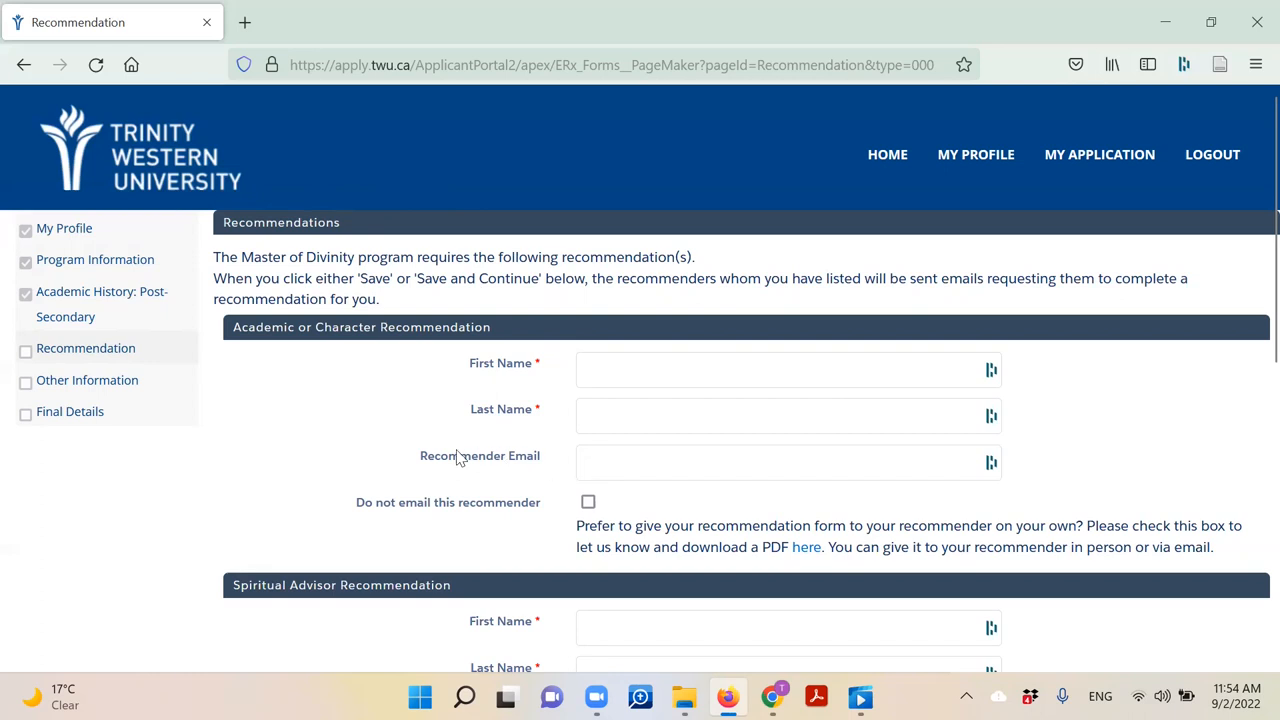
mouse_move(484, 448)
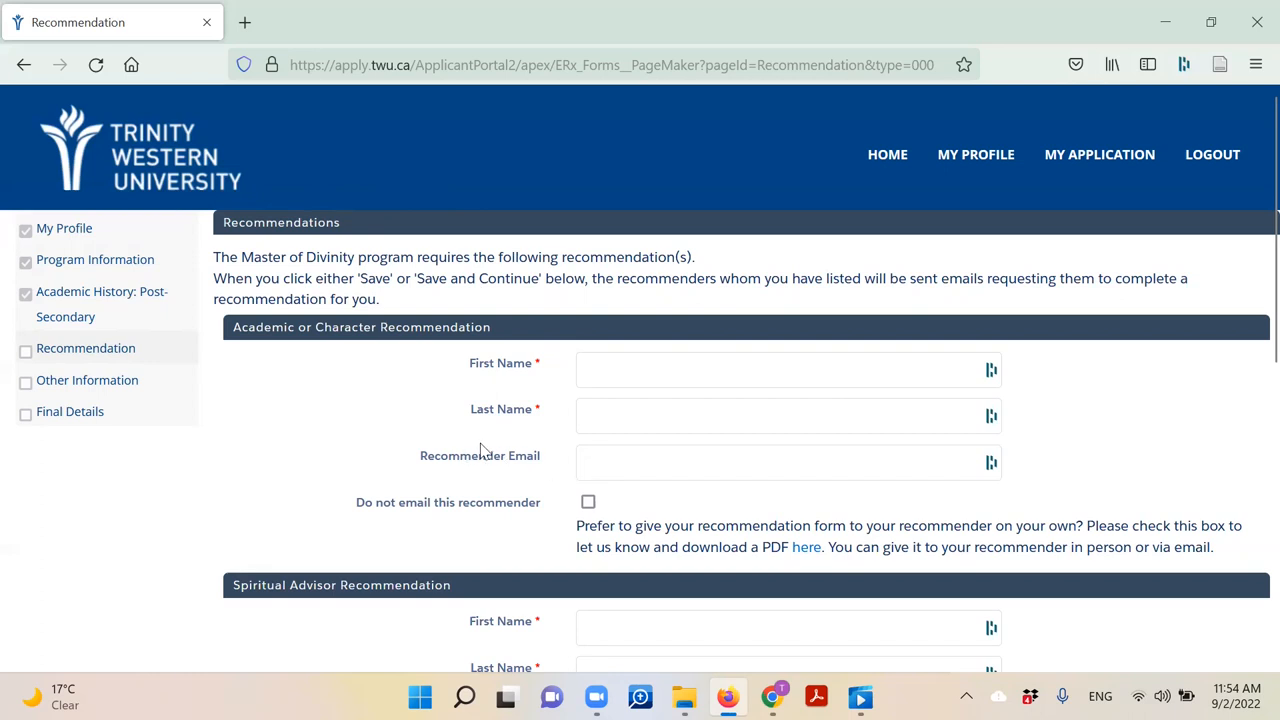
scroll("down", 3)
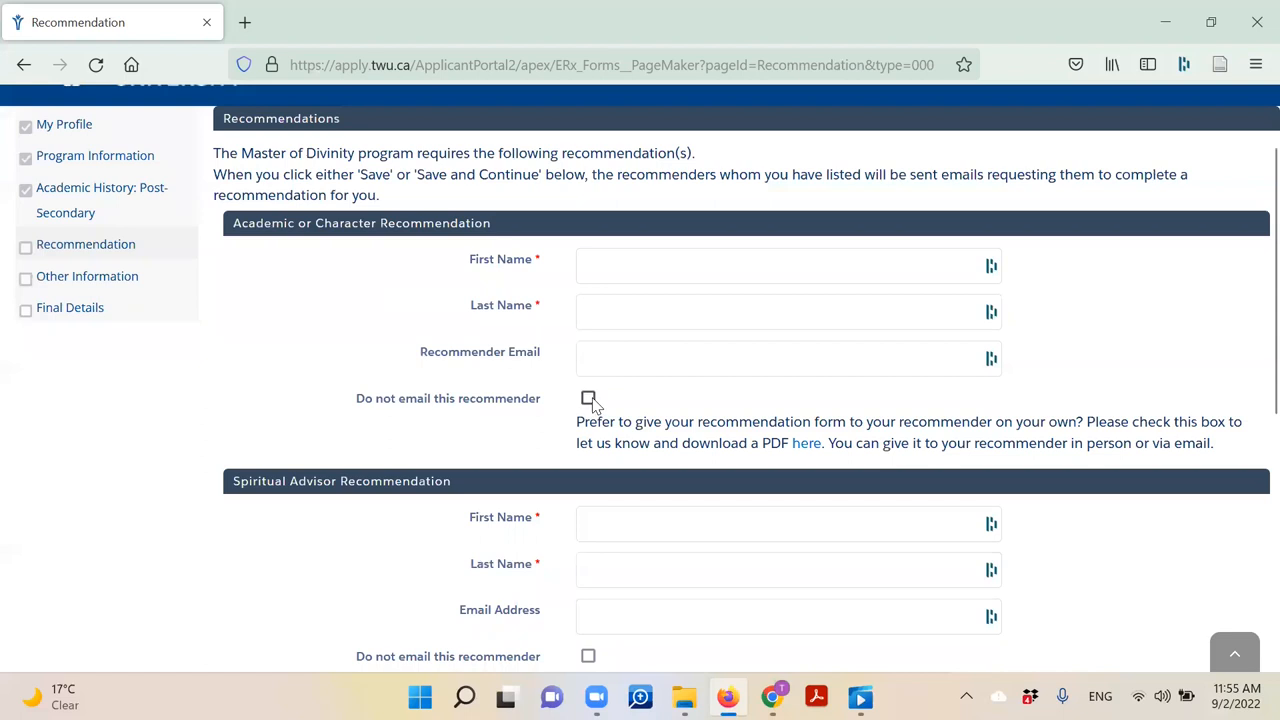
Mark the first recommender as not to be emailed and continue to Final Details
left_click(588, 398)
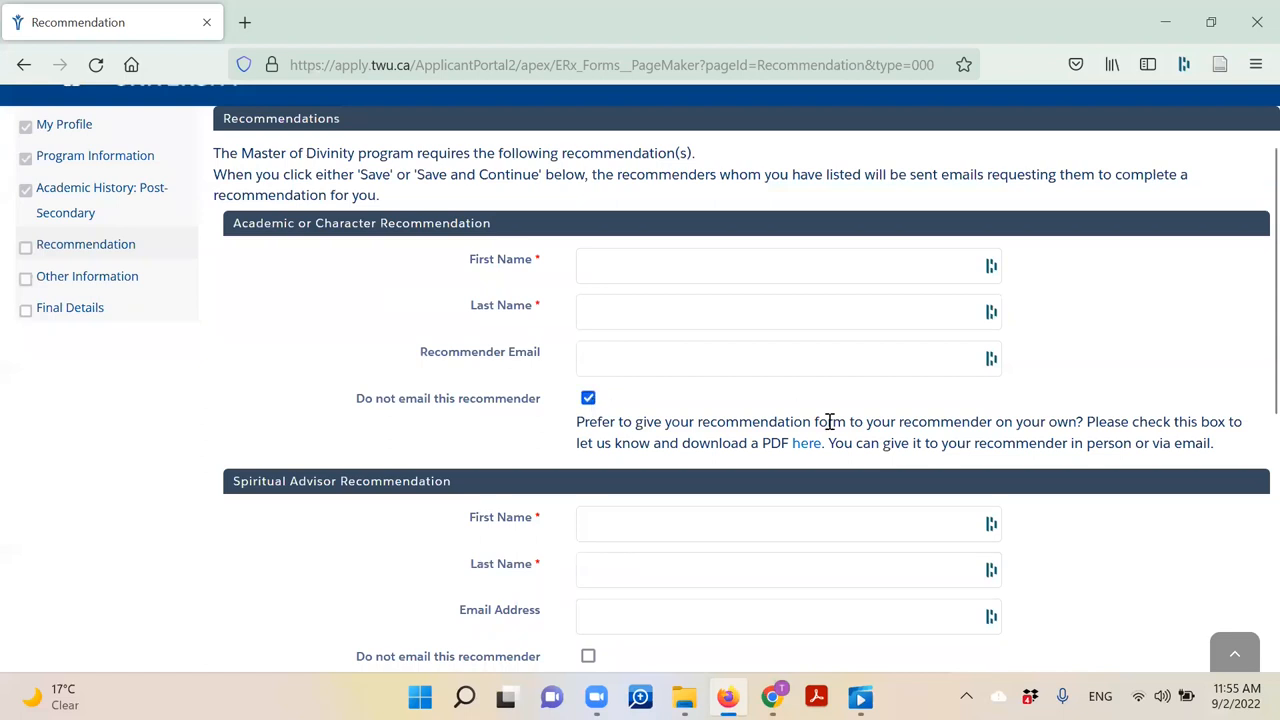
mouse_move(808, 444)
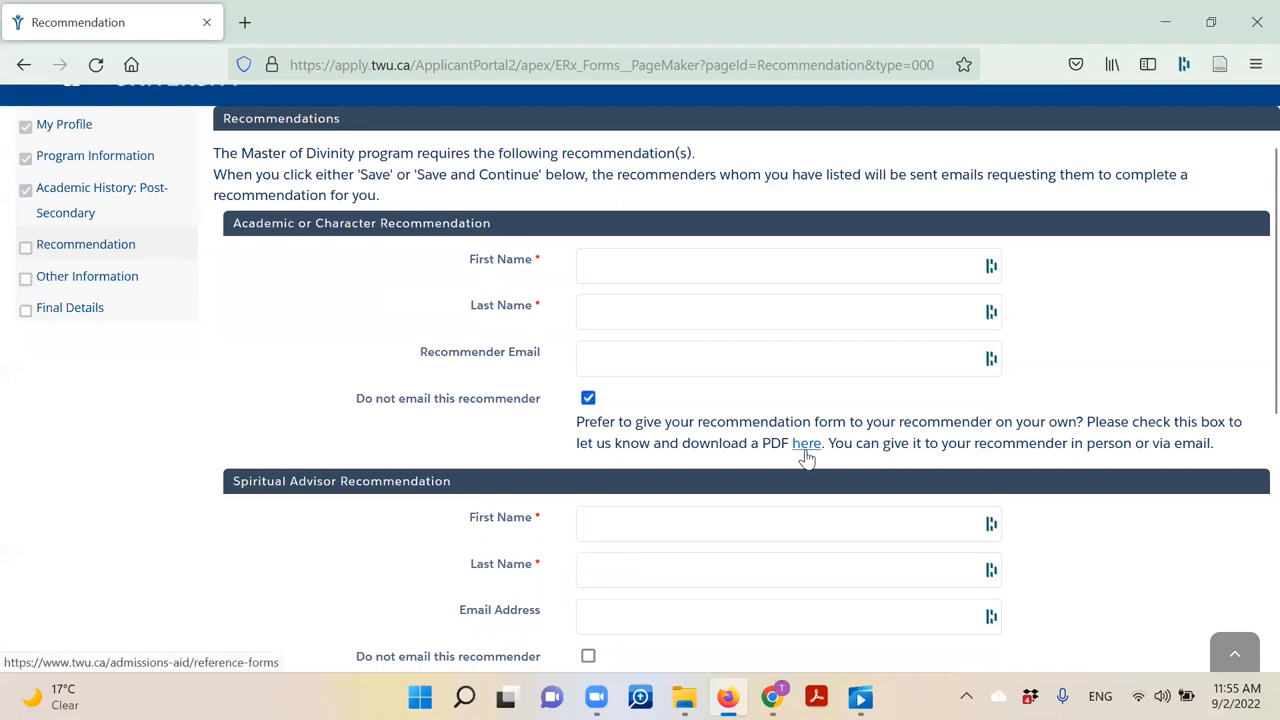
scroll("down", 3)
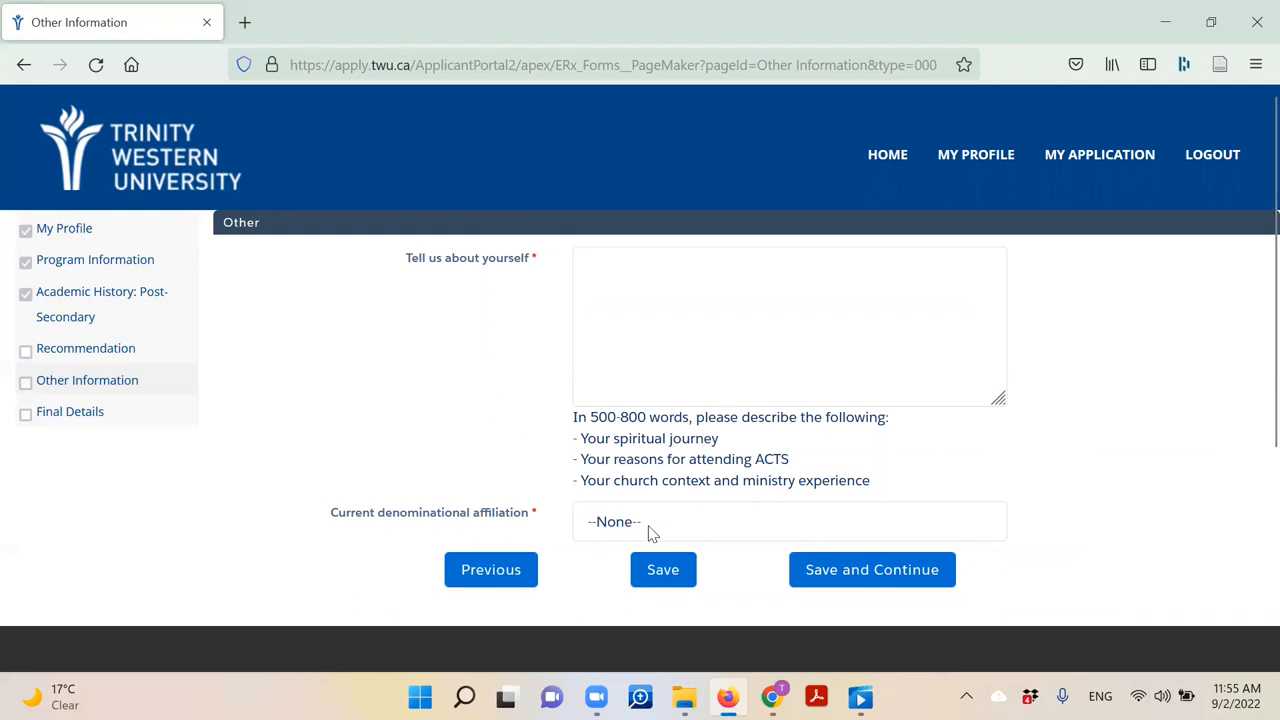
left_click(790, 520)
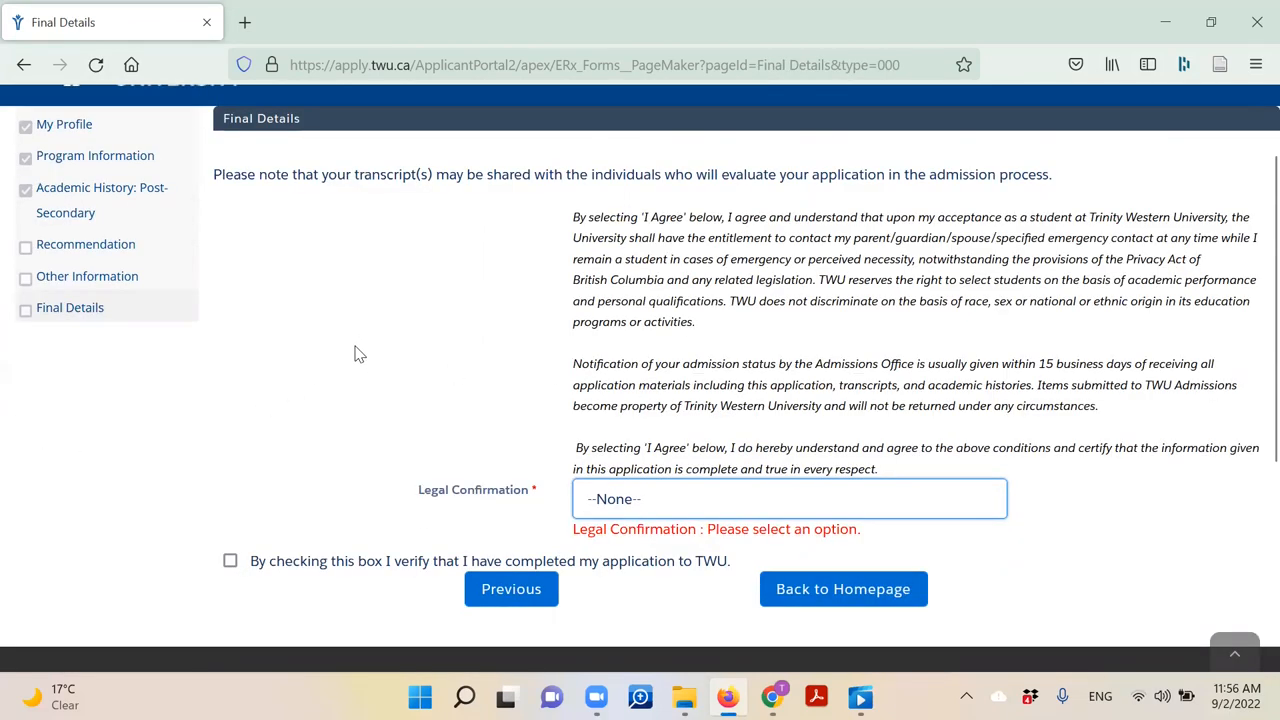
mouse_move(548, 460)
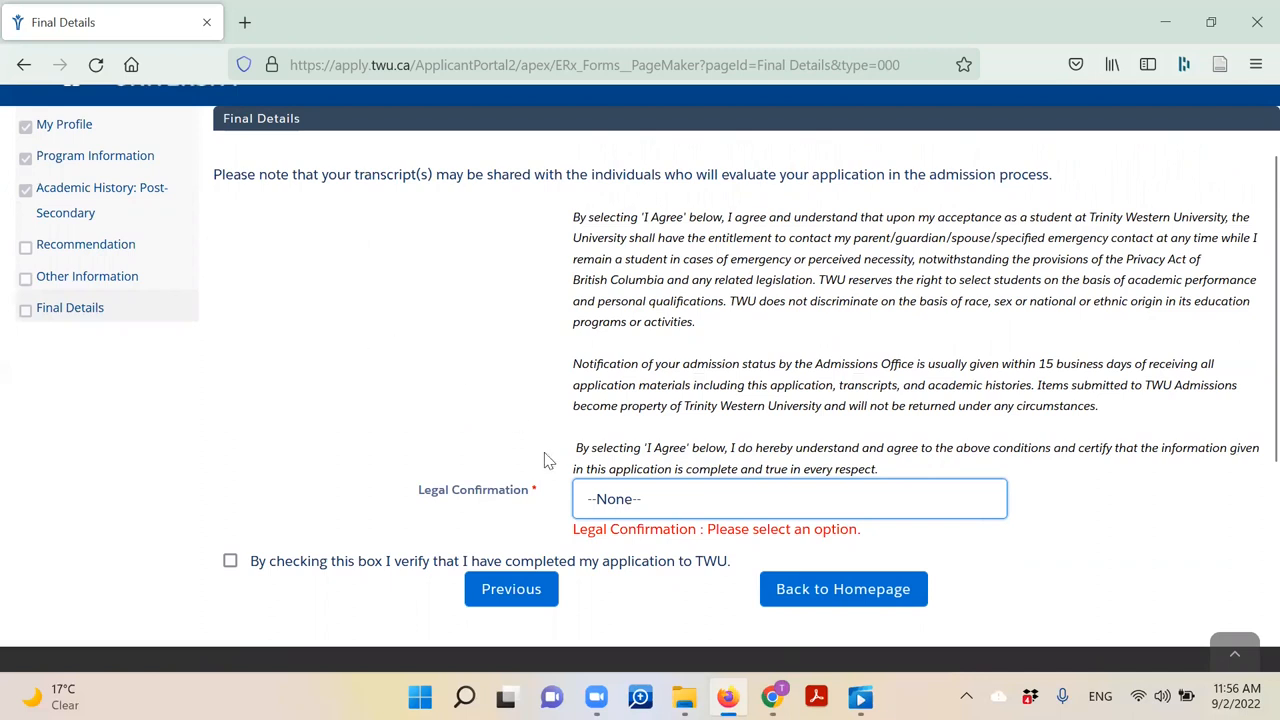
Set Legal Confirmation to I agree and verify the application is complete
left_click(788, 500)
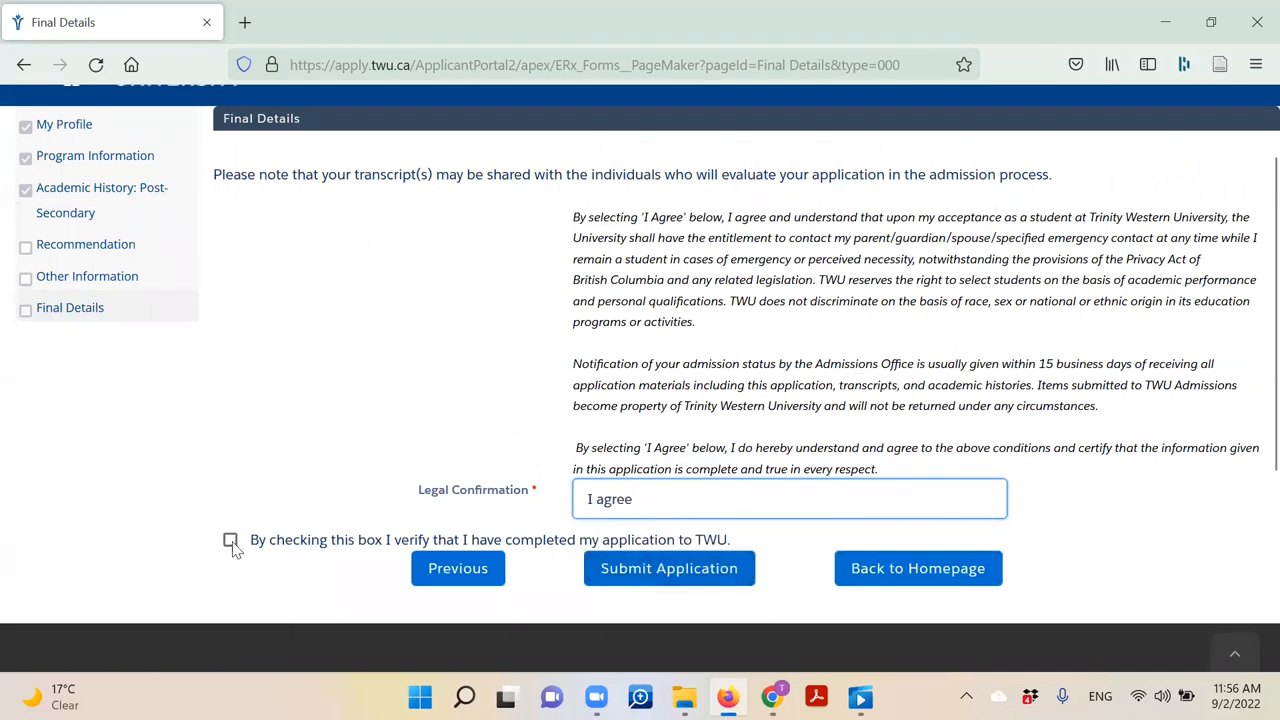
left_click(230, 540)
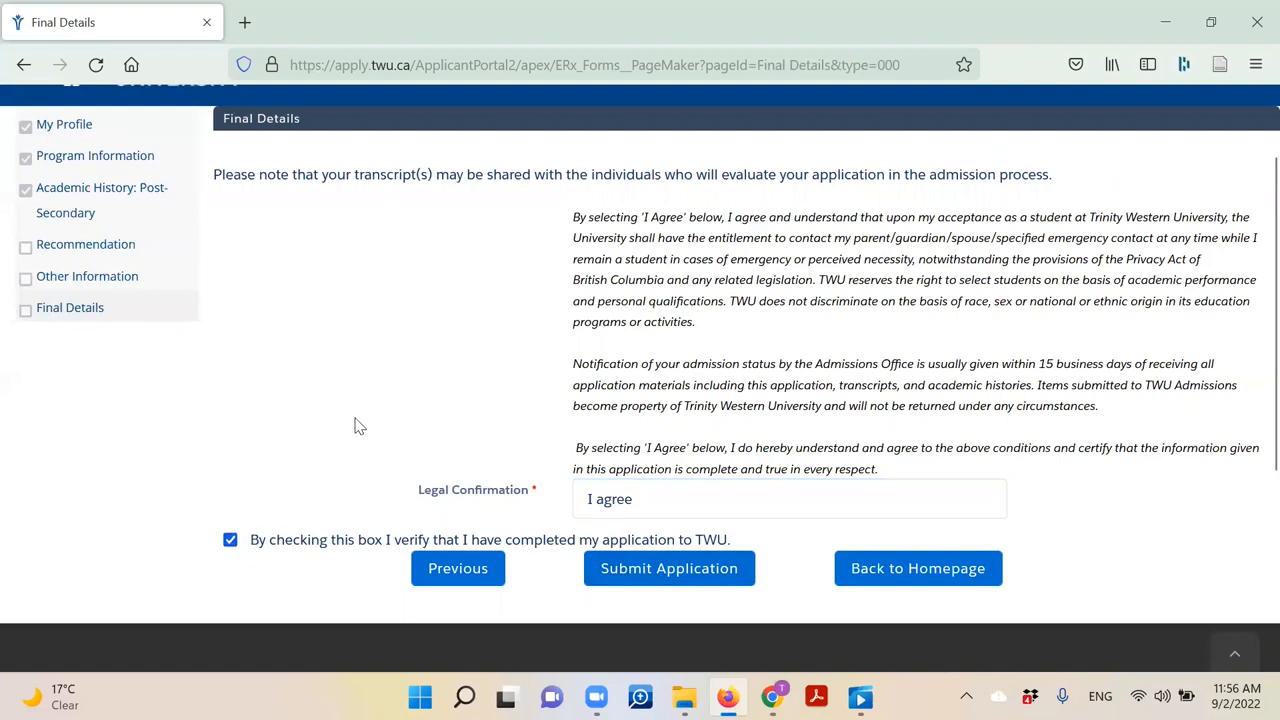
mouse_move(360, 420)
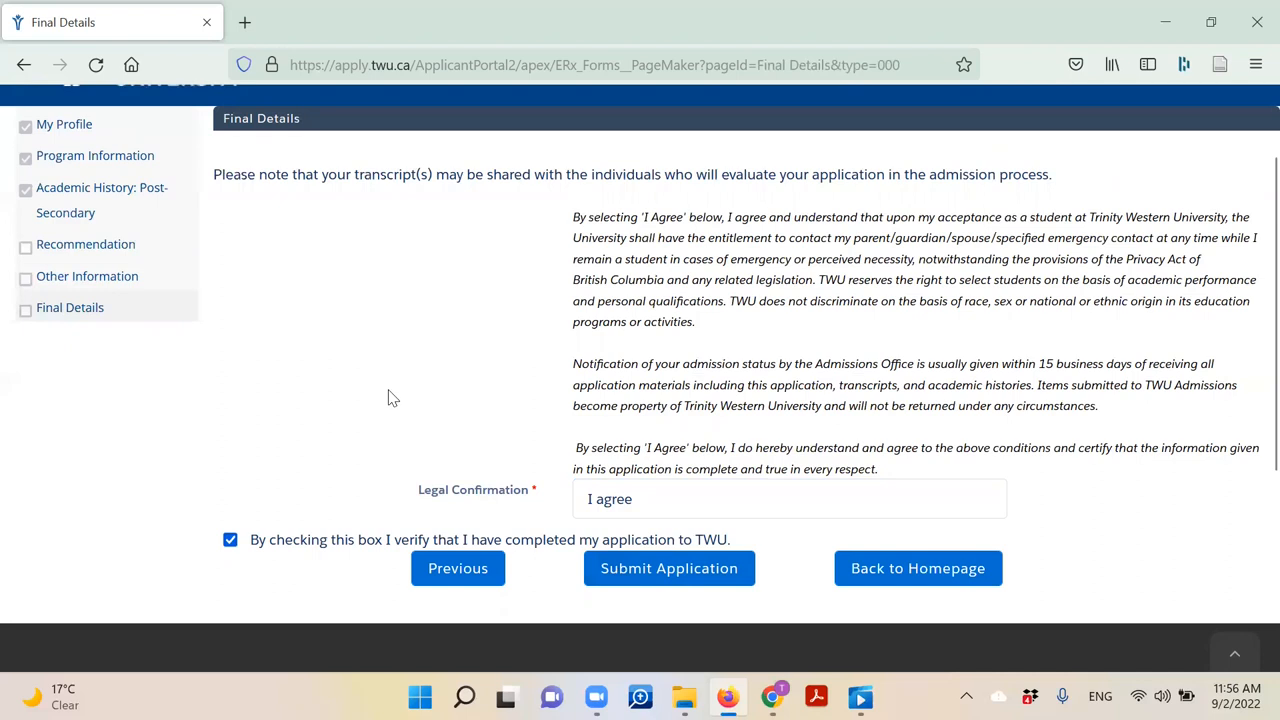
mouse_move(394, 394)
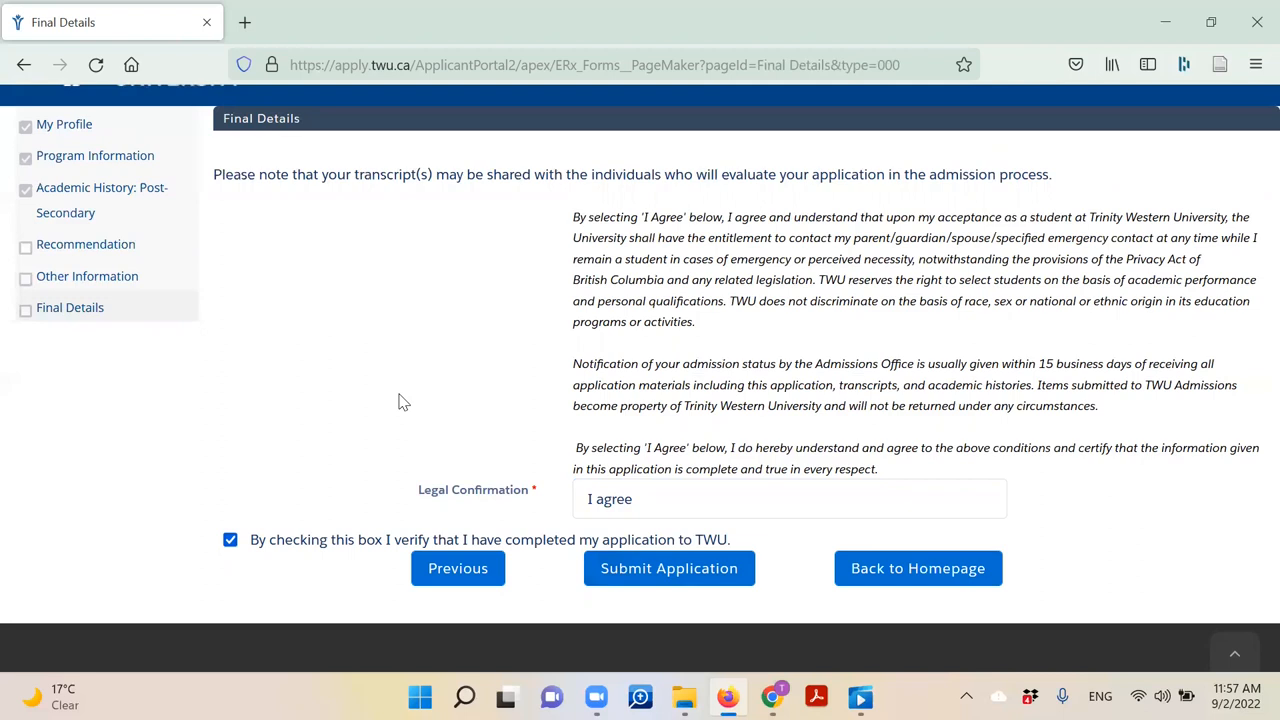
mouse_move(436, 392)
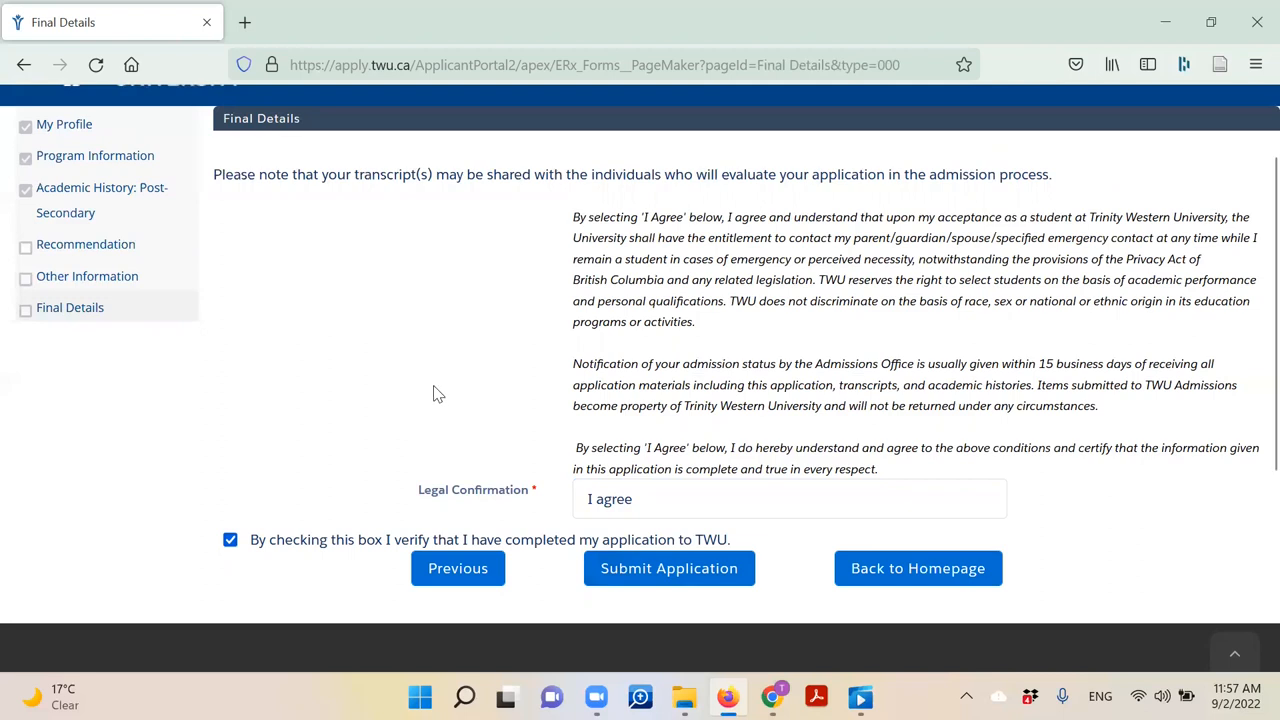